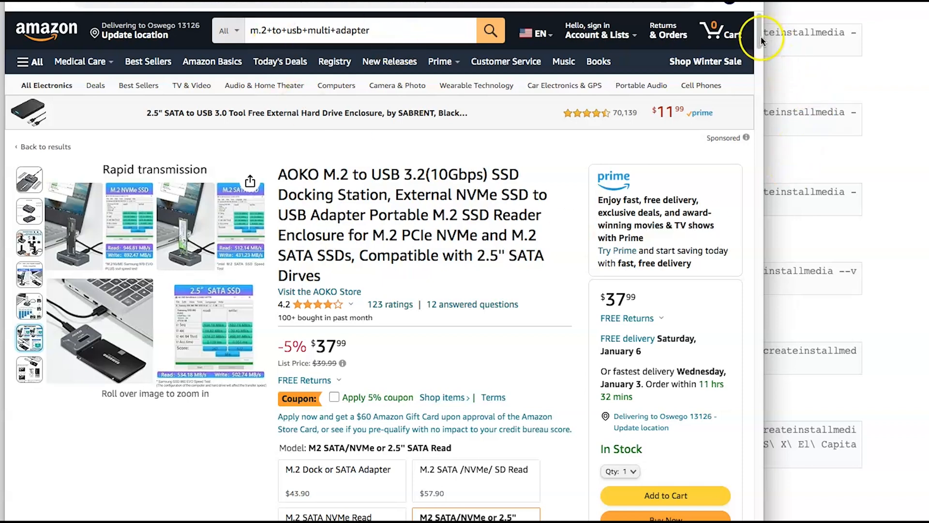
mouse_move(158, 261)
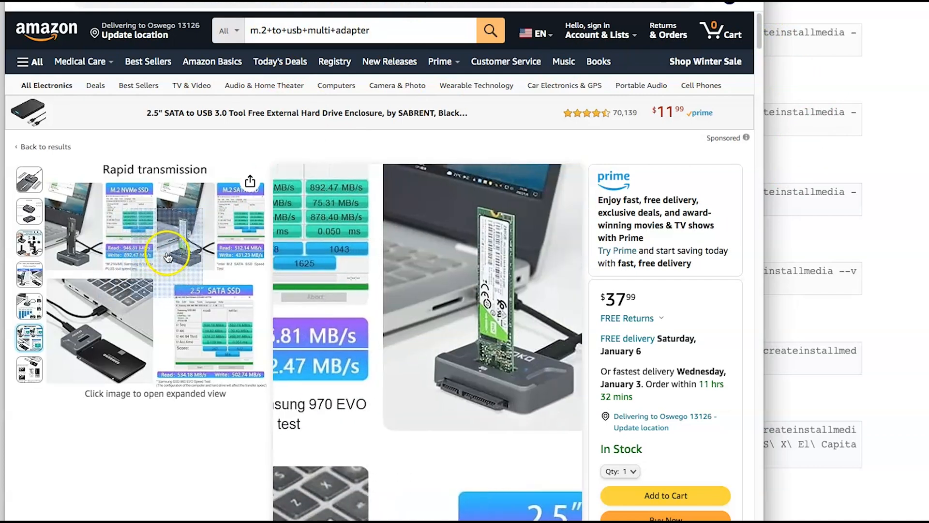
Scroll down the Apple Support page of createinstallmedia commands
scroll(down, 3)
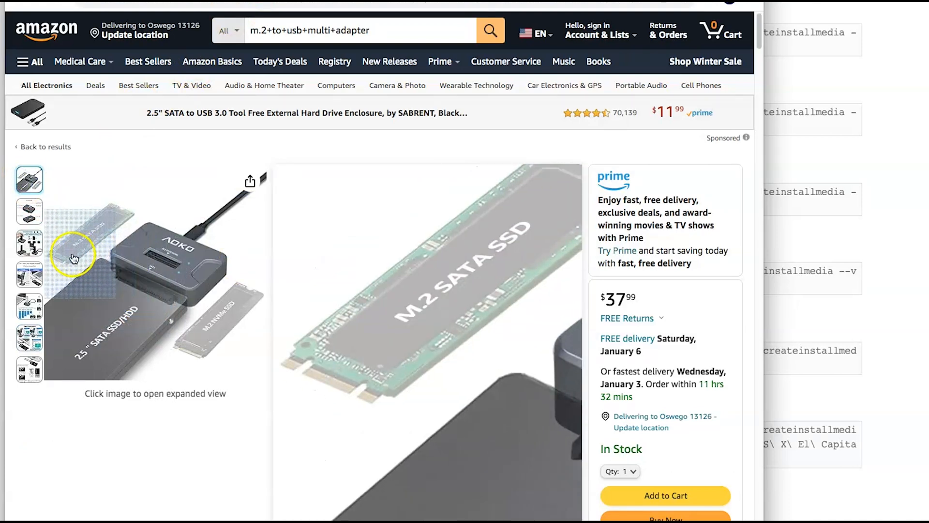
mouse_move(204, 332)
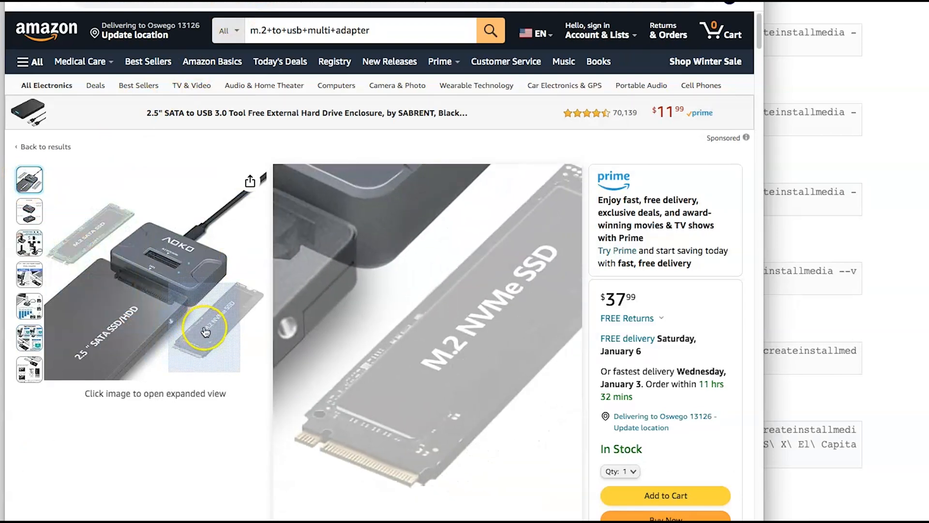
mouse_move(98, 271)
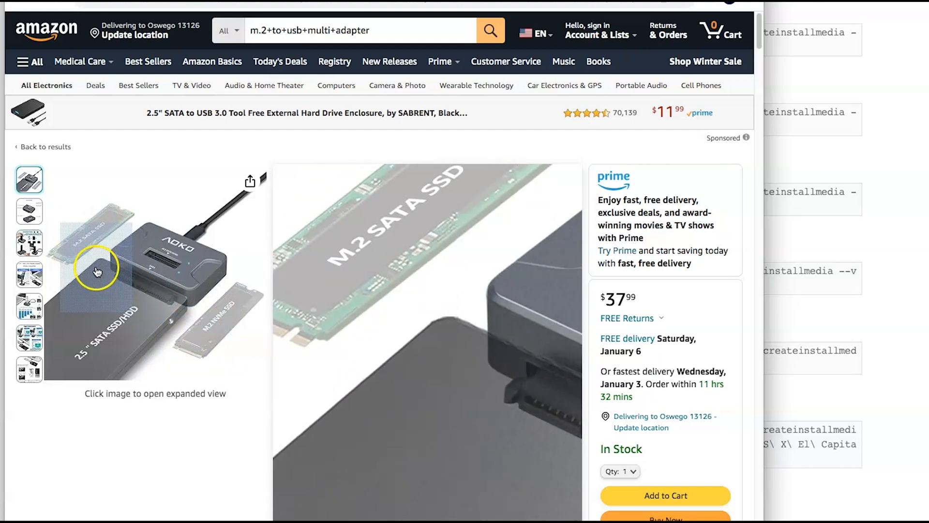
mouse_move(209, 338)
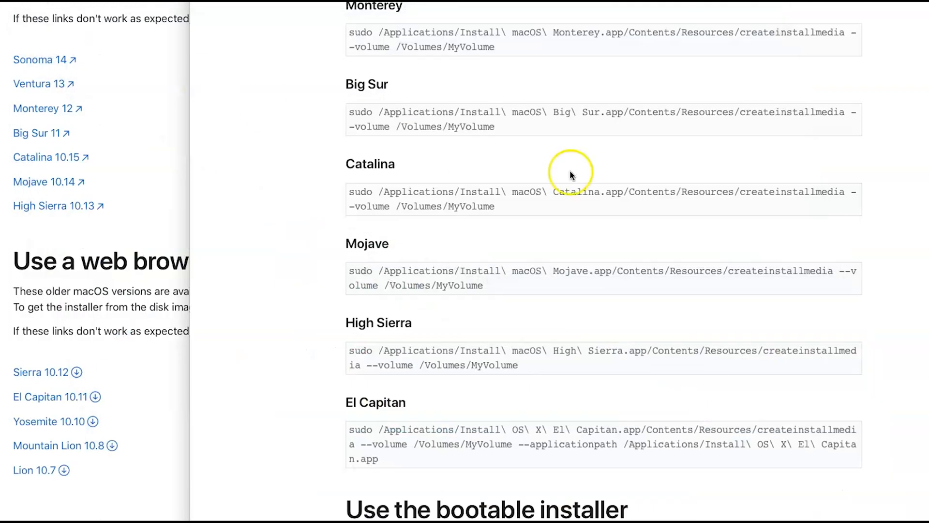
mouse_move(193, 193)
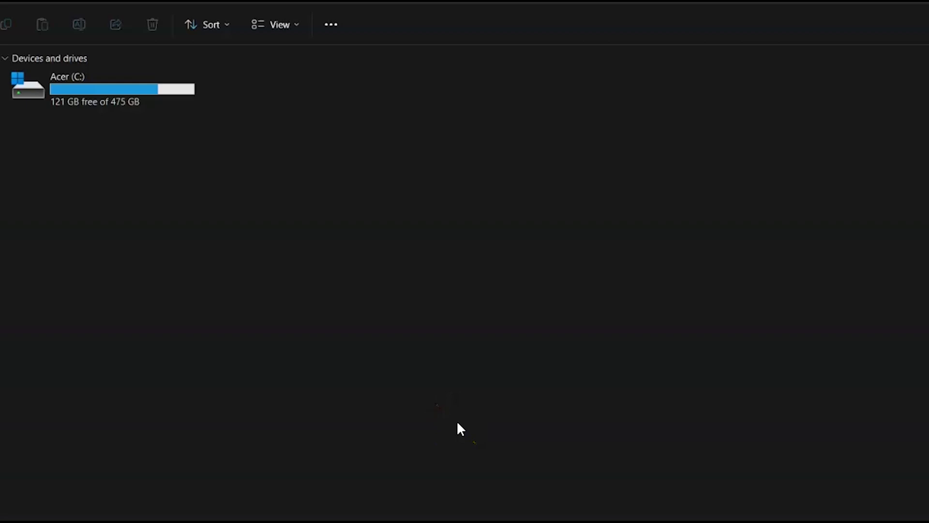
mouse_move(461, 429)
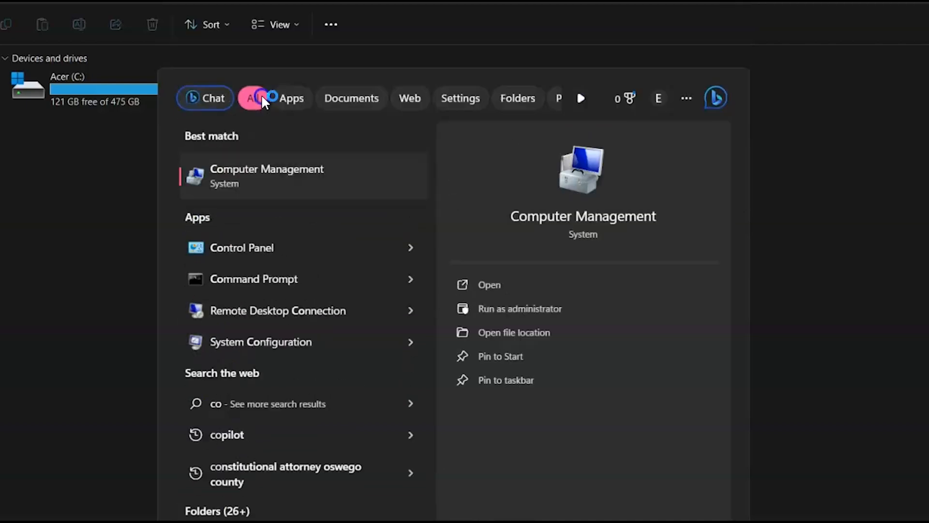
In Computer Management's Disk Management, start a New Simple Volume on Disk 1's 29.25 GB unallocated space
click(267, 175)
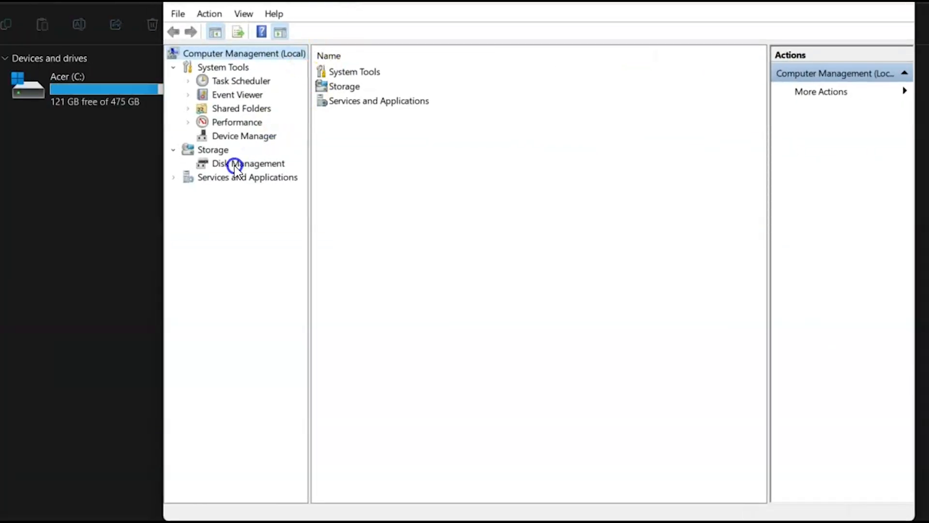
click(247, 163)
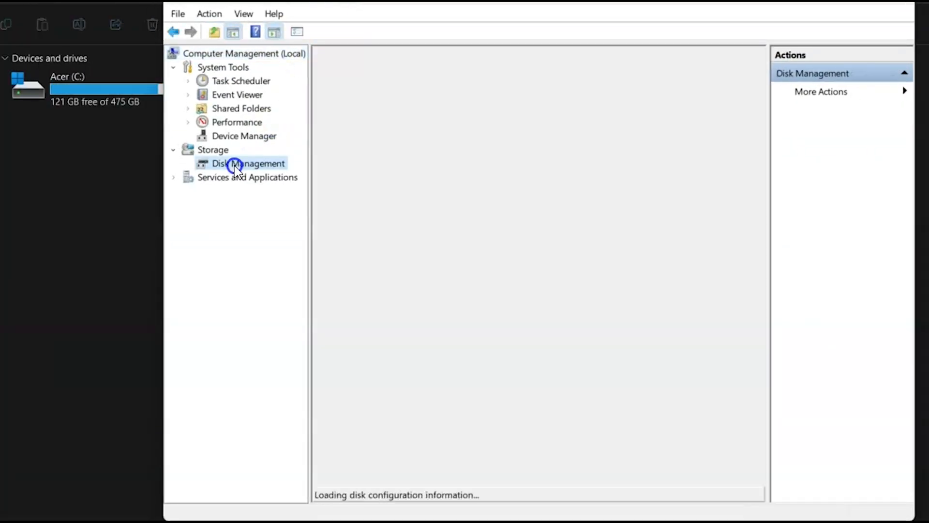
click(248, 163)
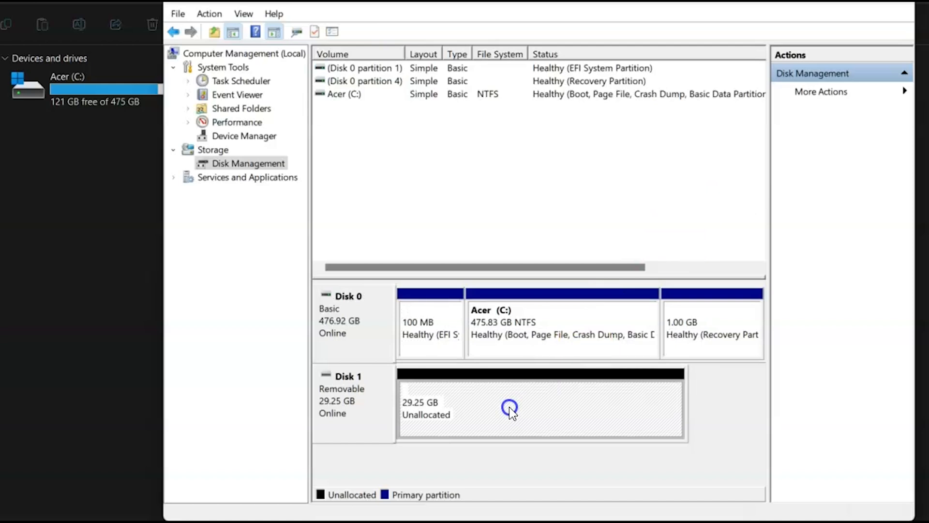
right_click(510, 409)
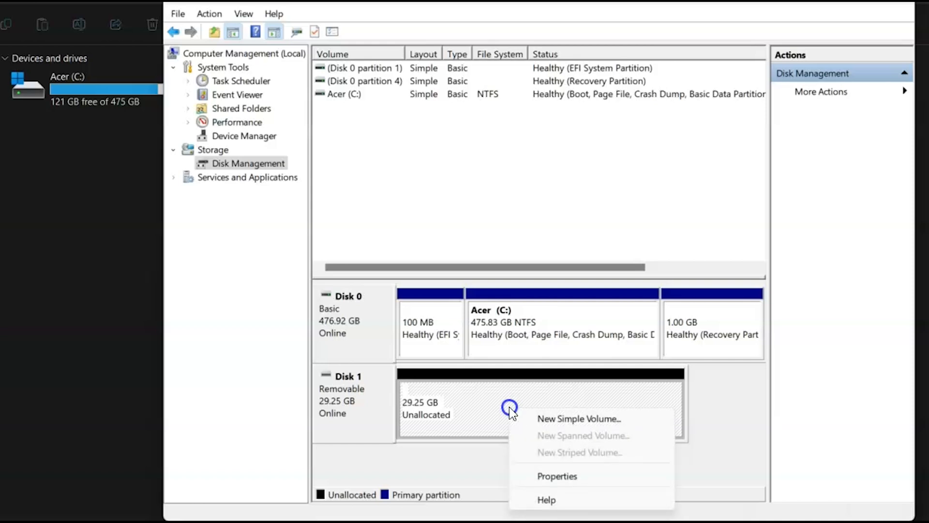
click(579, 418)
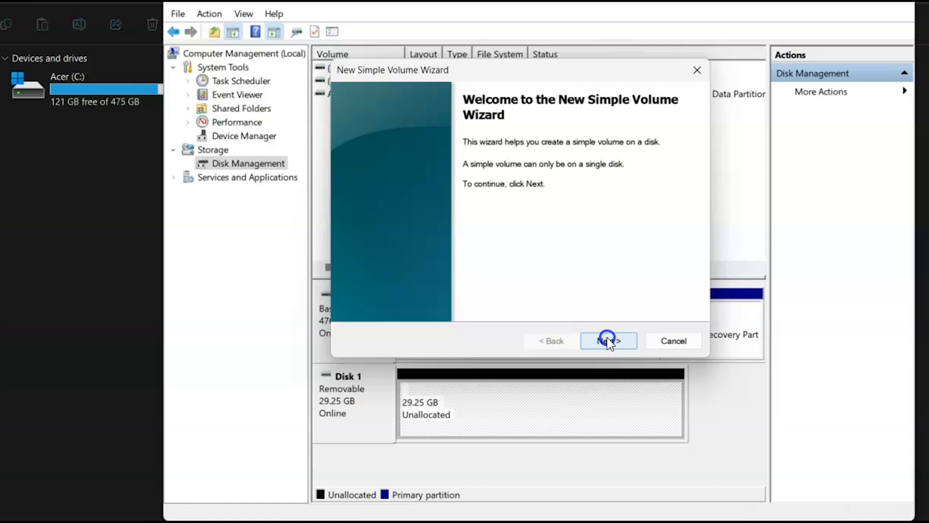
Complete the wizard with full 29950 MB size, drive letter D and FAT32 file system
click(608, 341)
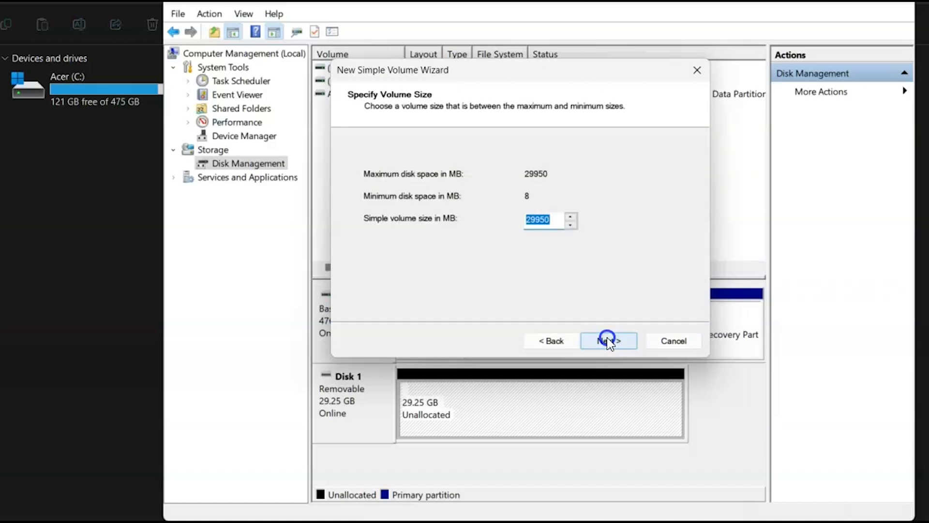
click(608, 341)
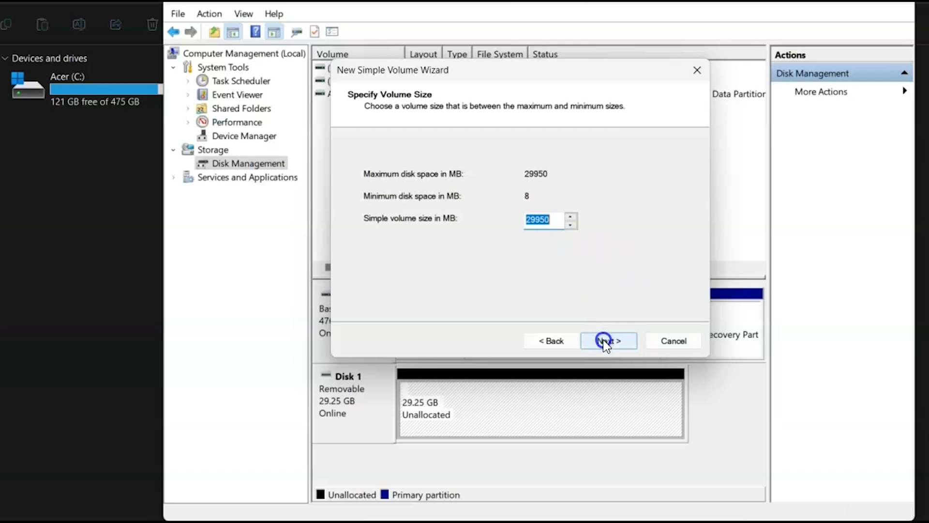
click(608, 340)
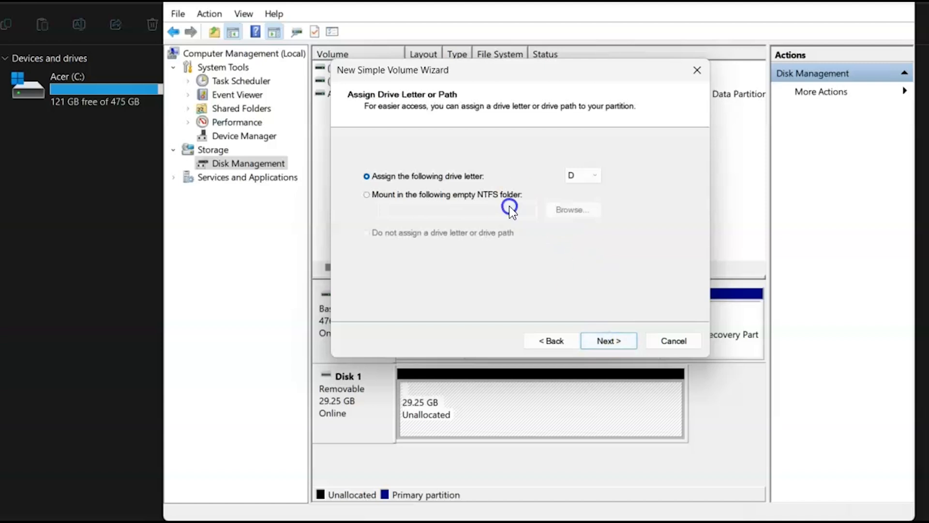
click(608, 340)
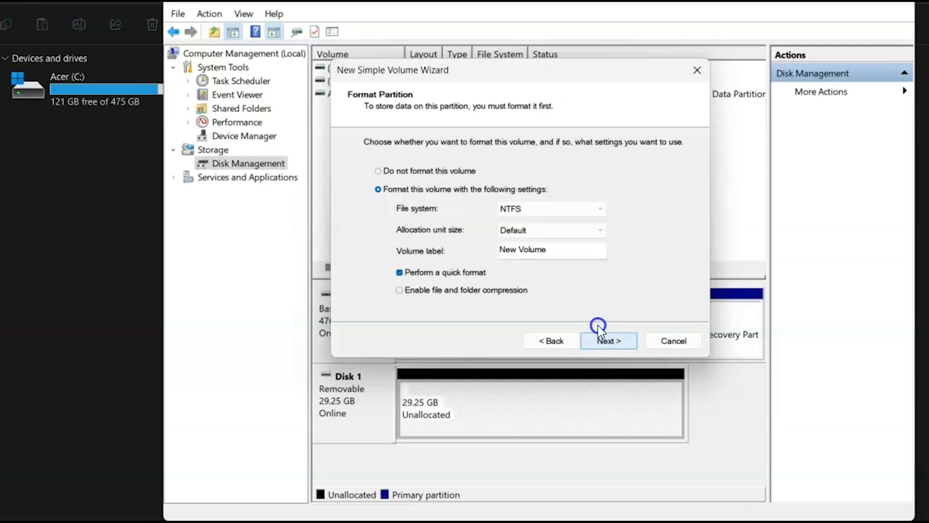
click(600, 209)
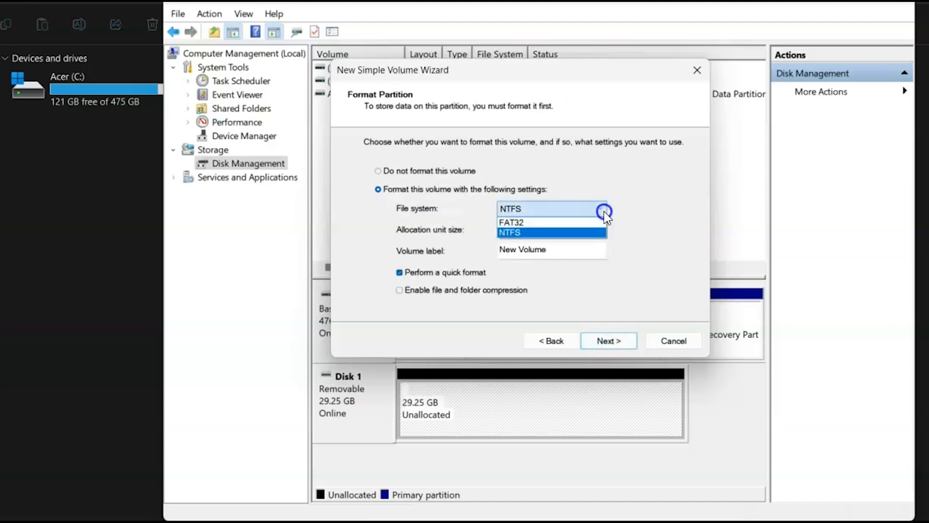
click(511, 222)
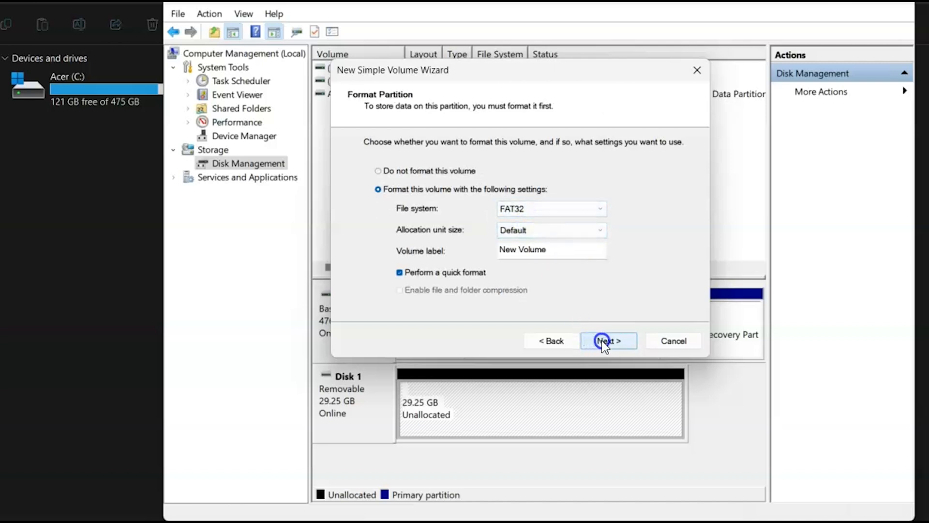
click(608, 341)
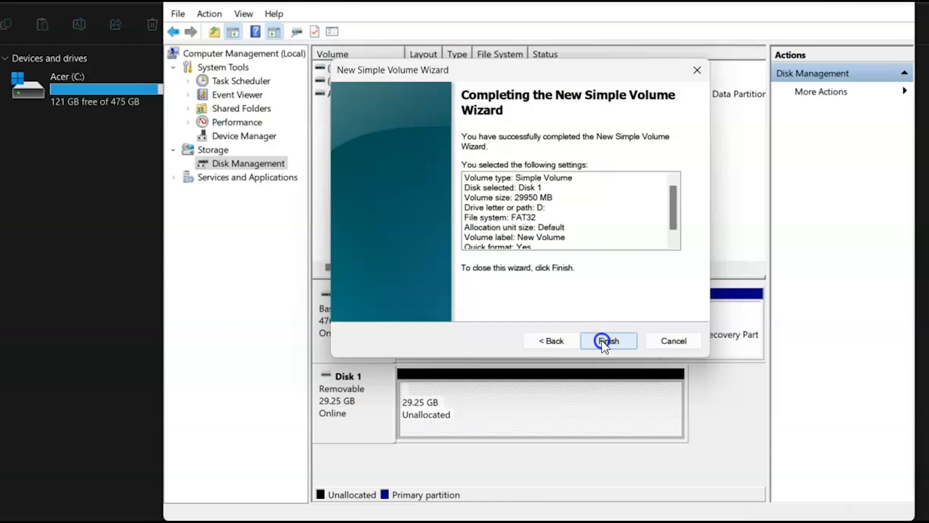
click(608, 340)
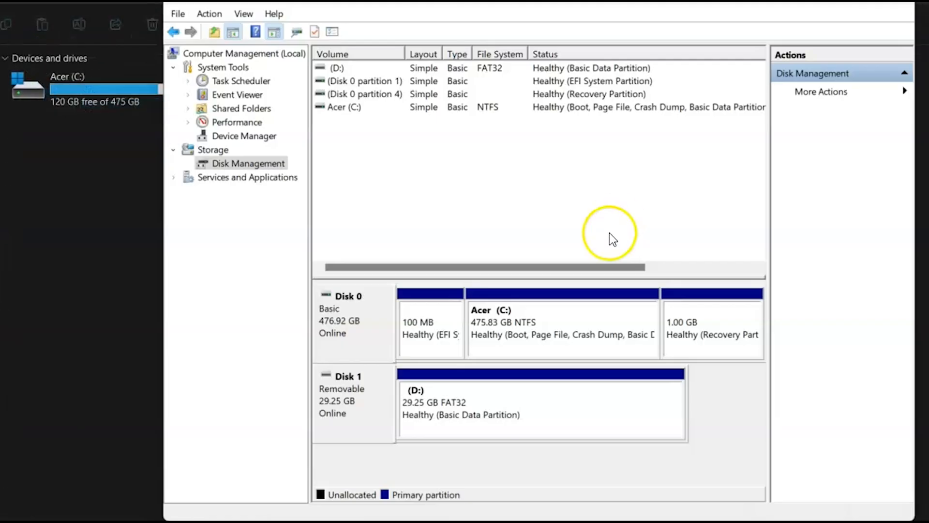
mouse_move(472, 446)
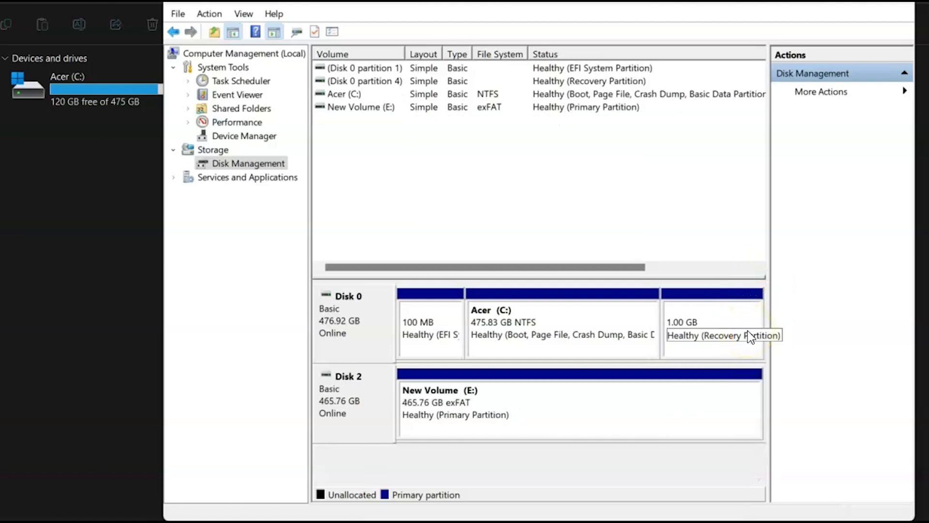
mouse_move(496, 426)
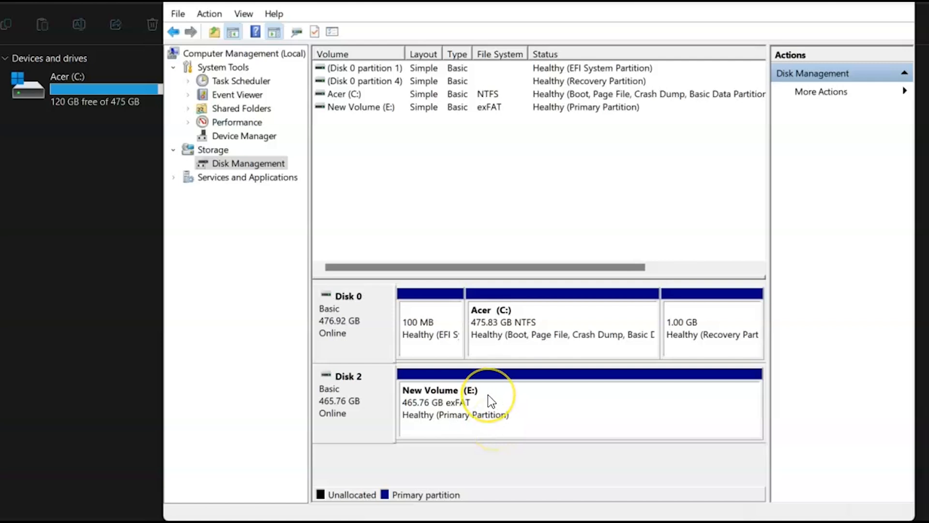
Delete Disk 2's New Volume (E:), confirming data erasure, leaving 465.76 GB unallocated
right_click(490, 400)
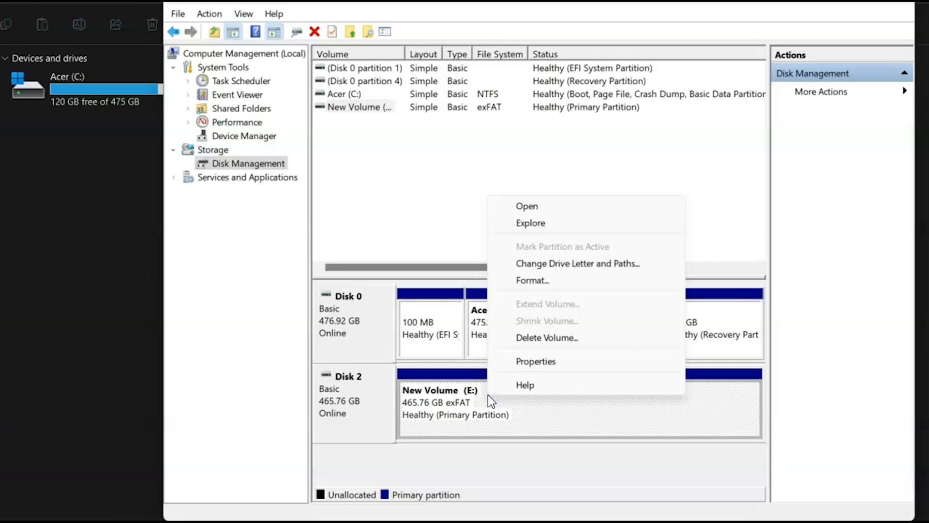
click(546, 337)
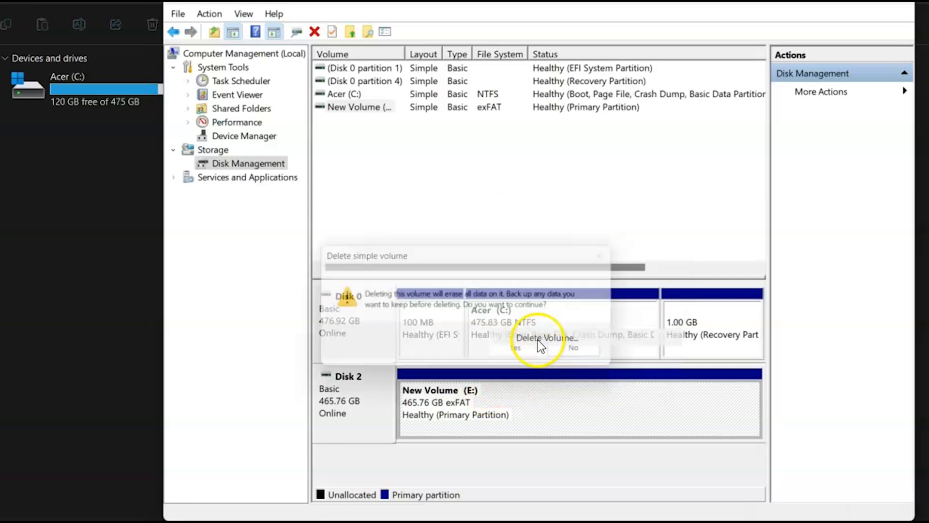
click(516, 347)
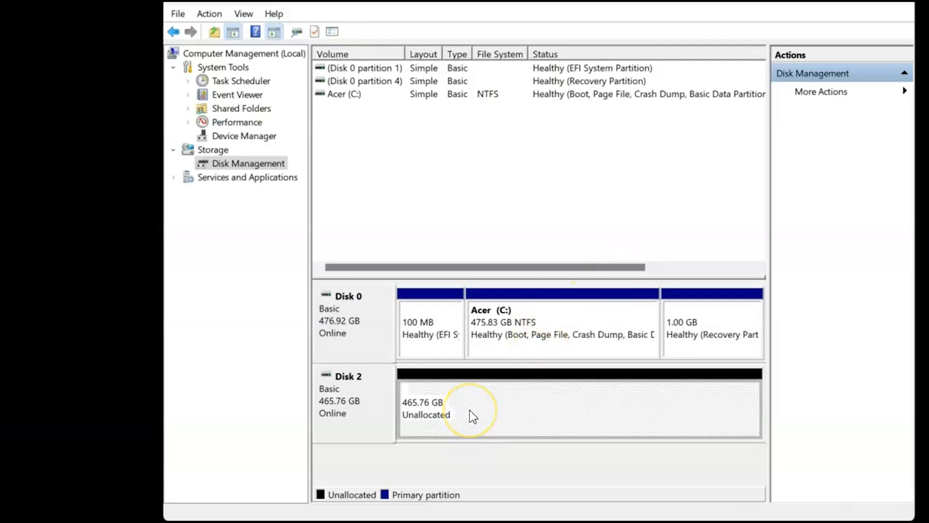
right_click(471, 413)
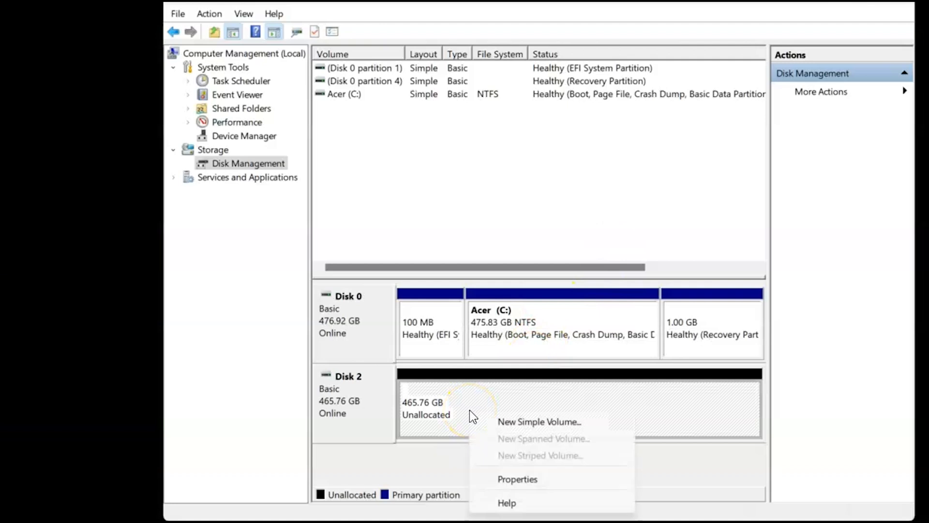
click(539, 421)
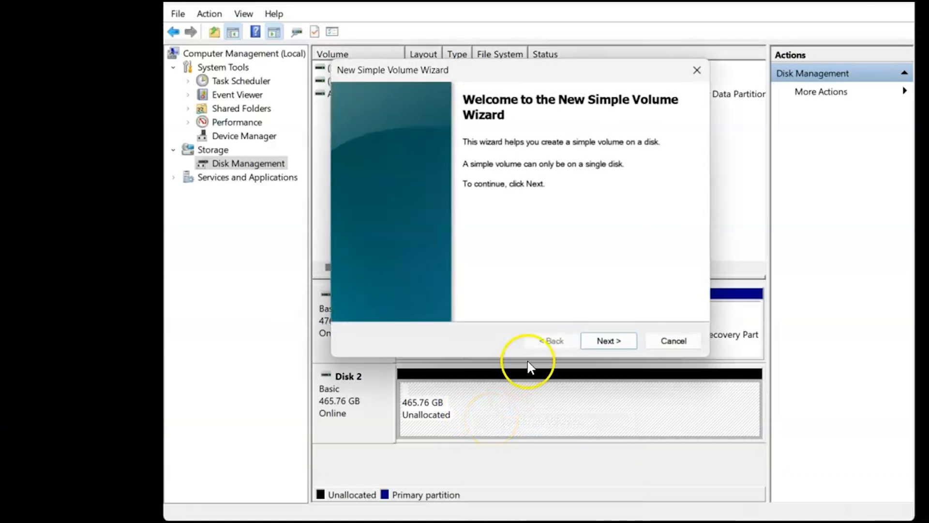
click(608, 340)
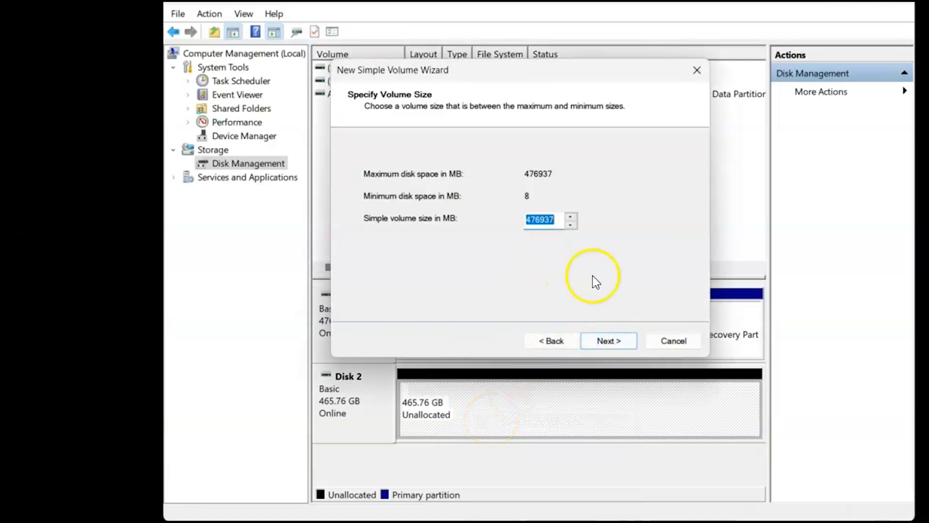
click(608, 340)
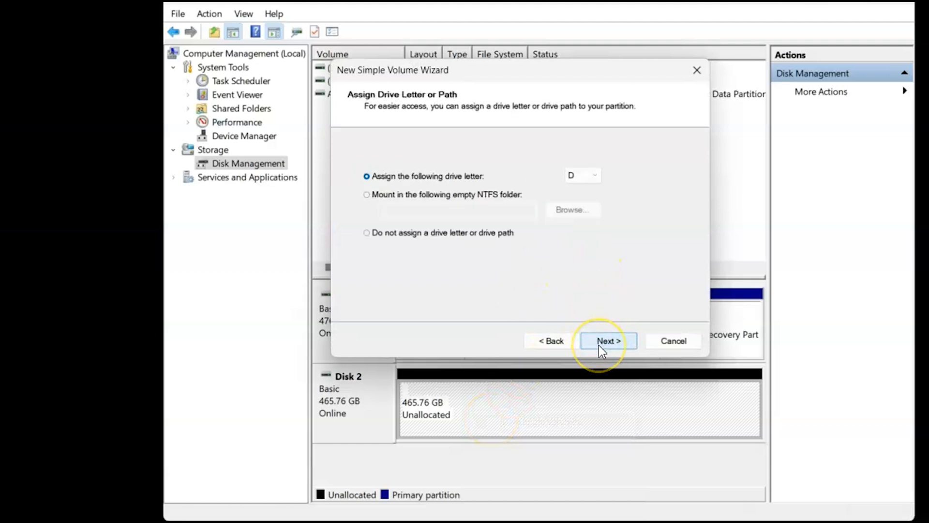
click(608, 340)
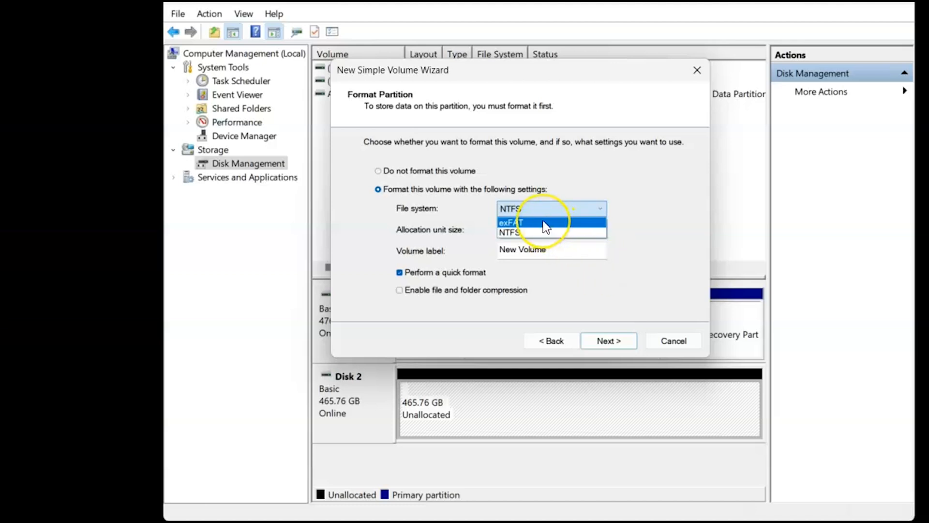
click(512, 222)
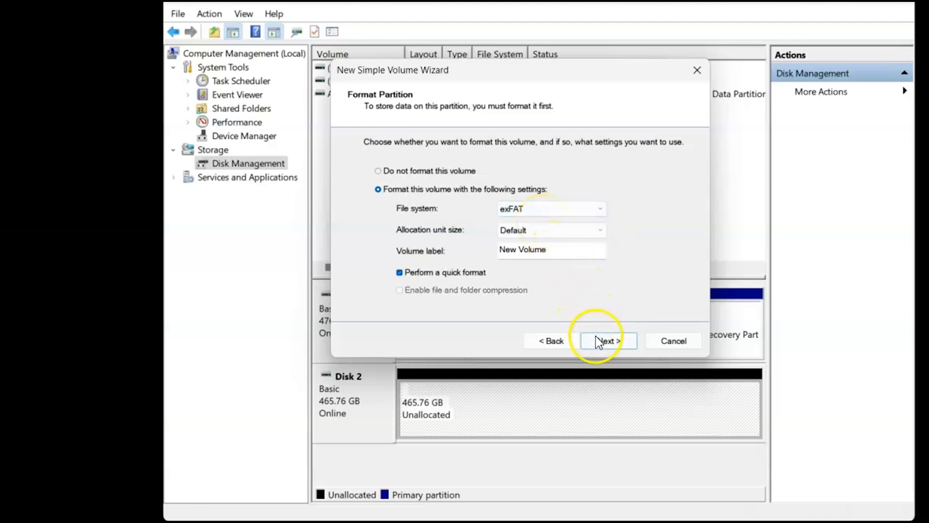
mouse_move(674, 341)
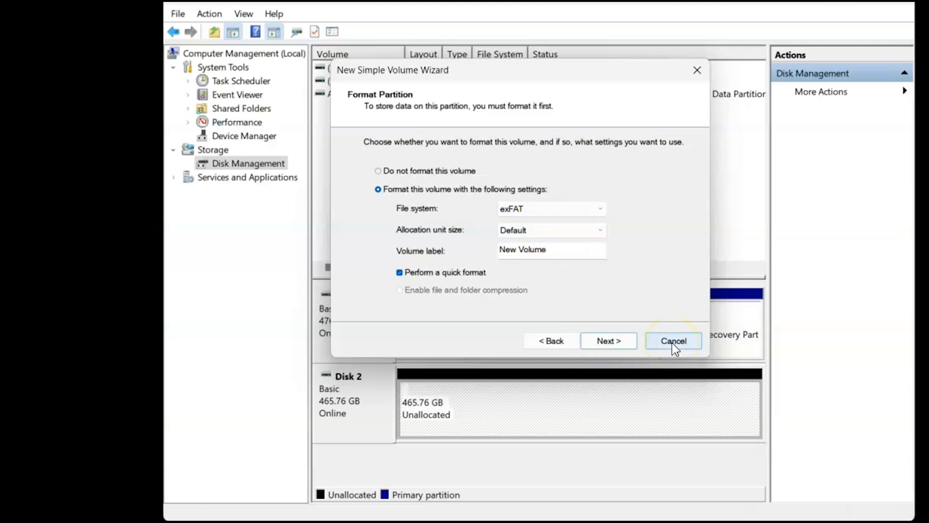
click(674, 341)
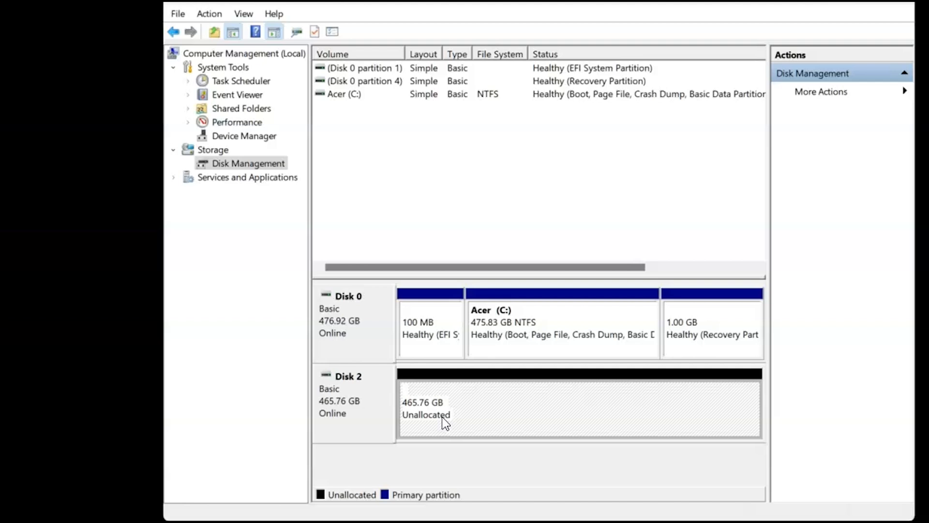
right_click(445, 409)
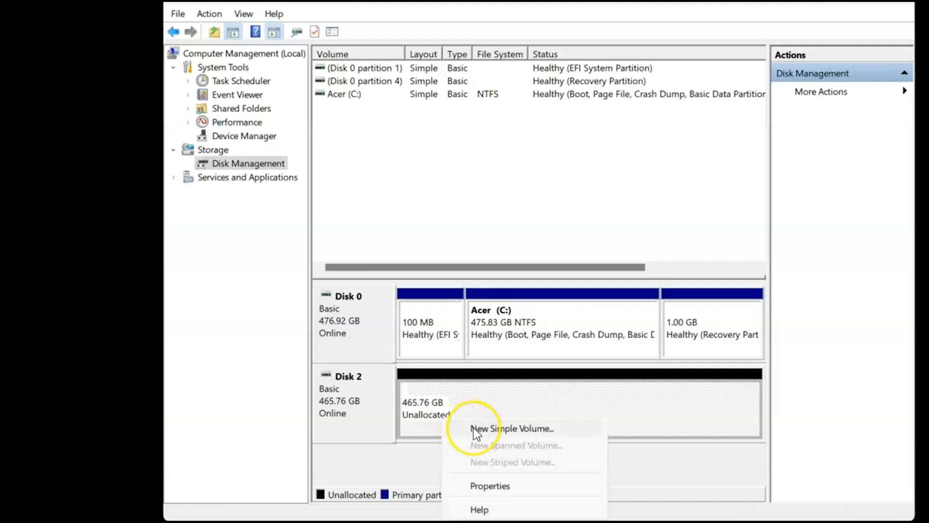
Start a new simple volume on Disk 2 and set its size to 21000 MB
click(511, 428)
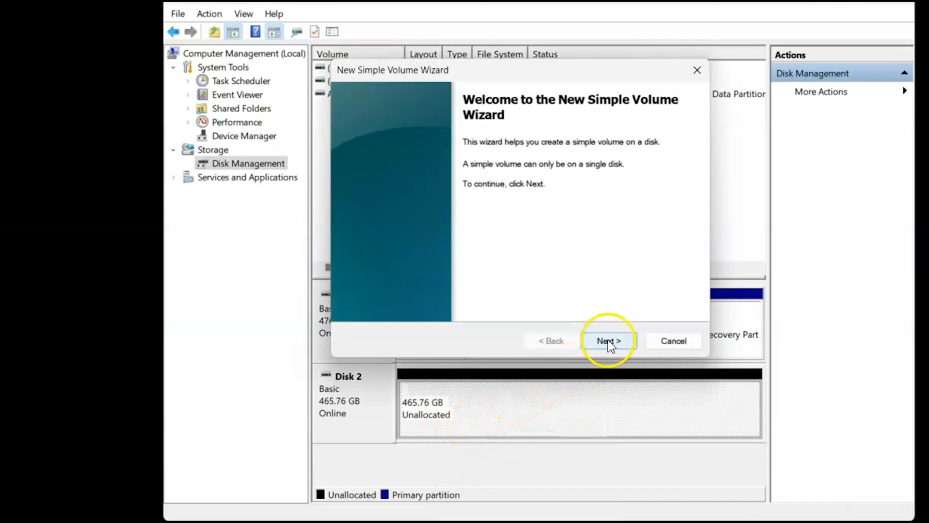
click(608, 340)
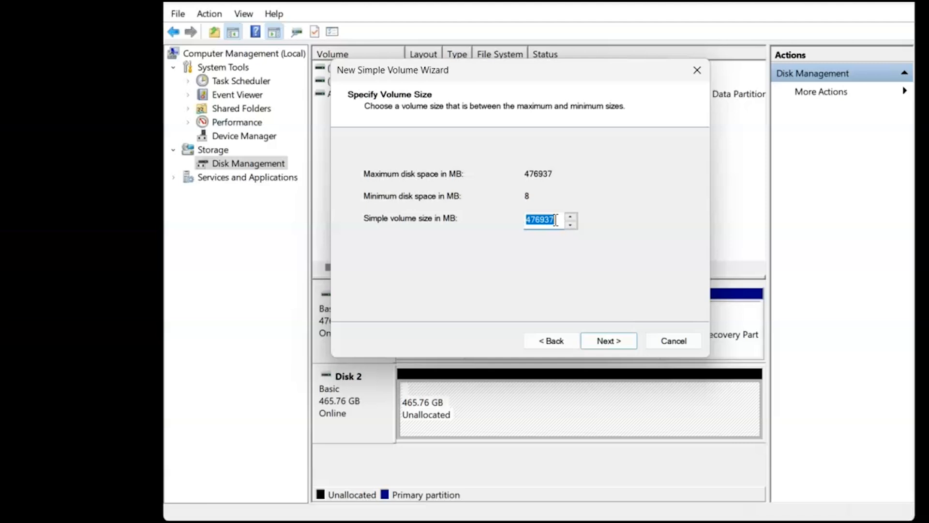
text(2)
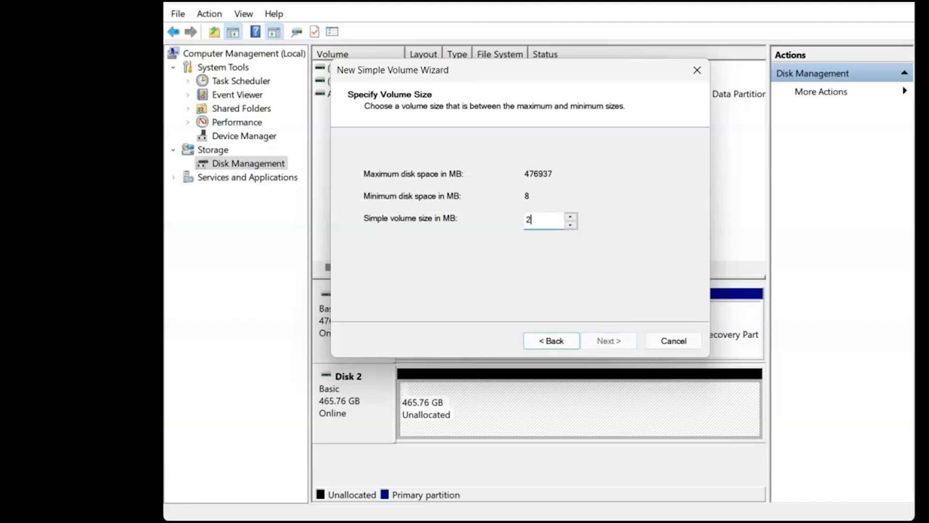
text(1000)
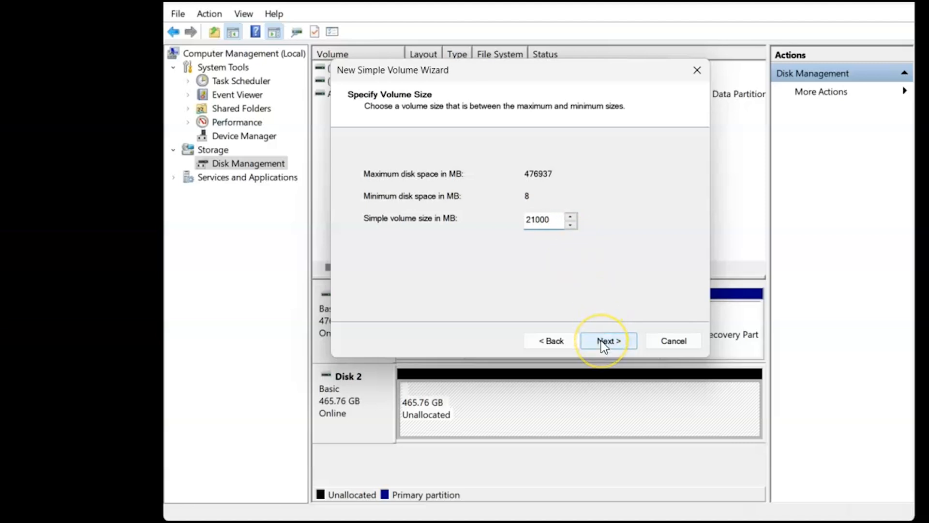
click(608, 341)
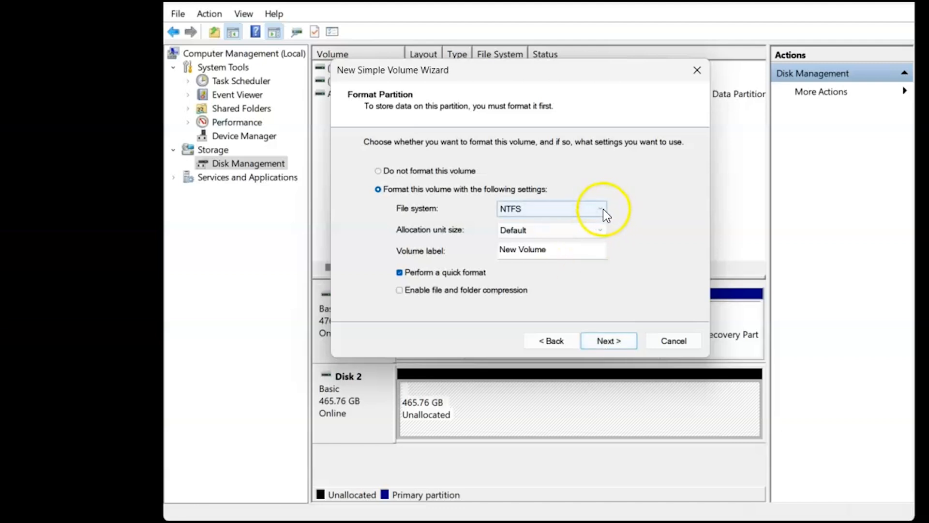
Choose FAT32 with drive letter D and finish creating the volume
click(599, 209)
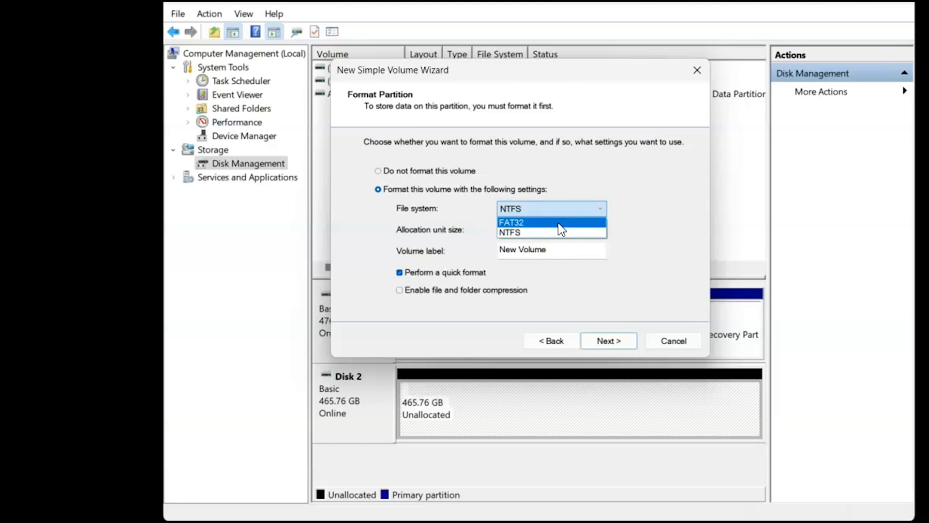
click(511, 221)
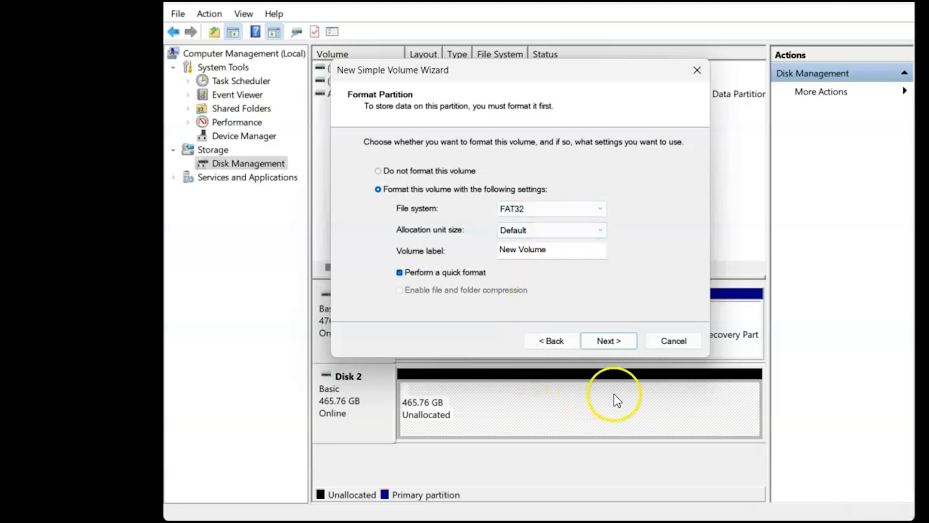
click(608, 341)
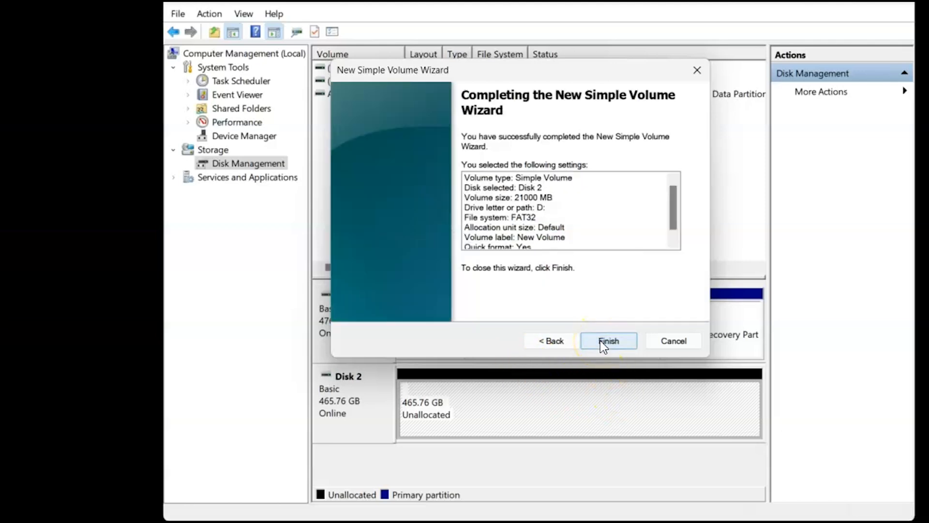
click(608, 340)
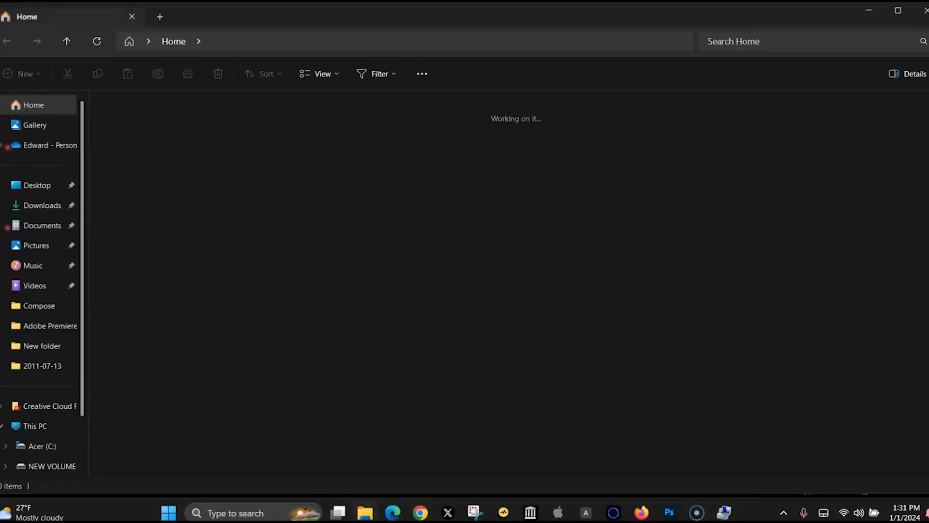
View This PC and open the empty 20.4 GB NEW VOLUME (D:) drive
click(35, 426)
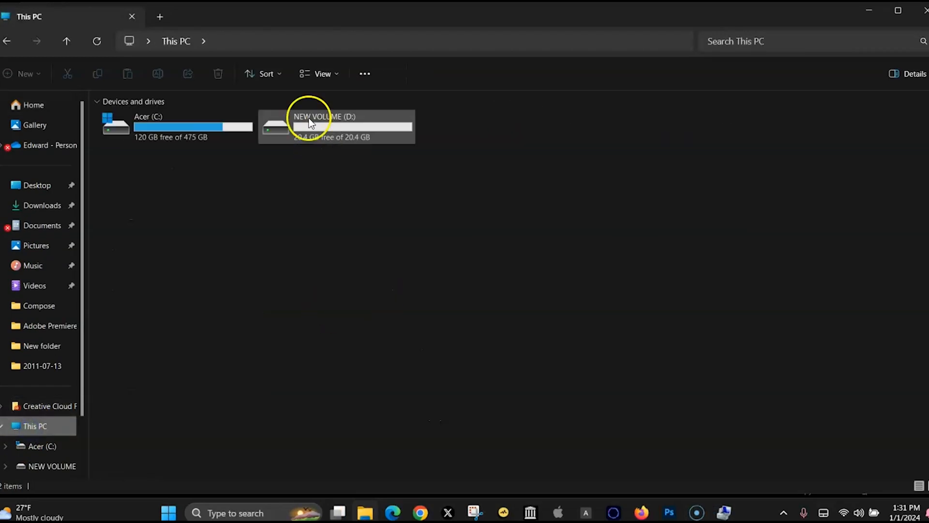
double_click(336, 126)
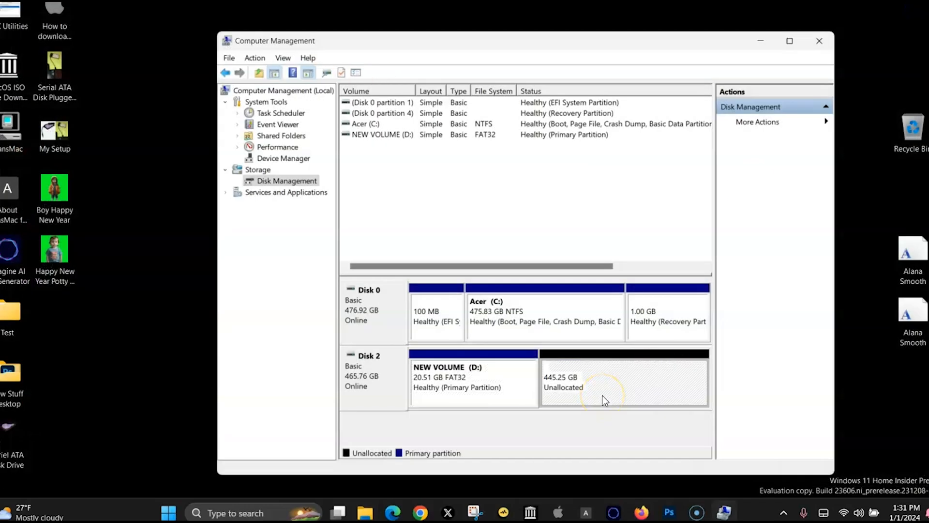
Create an exFAT New Volume (E:) in Disk 2's remaining 445.25 GB, then launch File Explorer
right_click(604, 400)
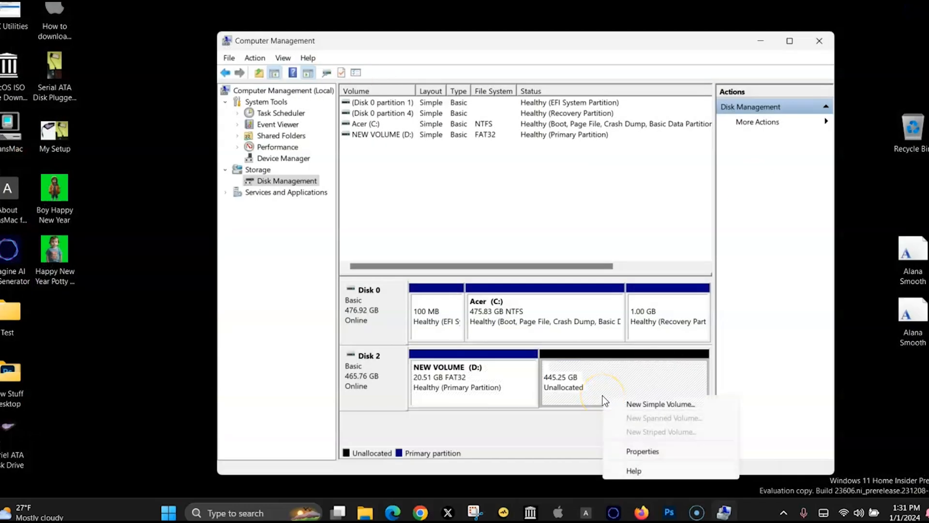
click(660, 403)
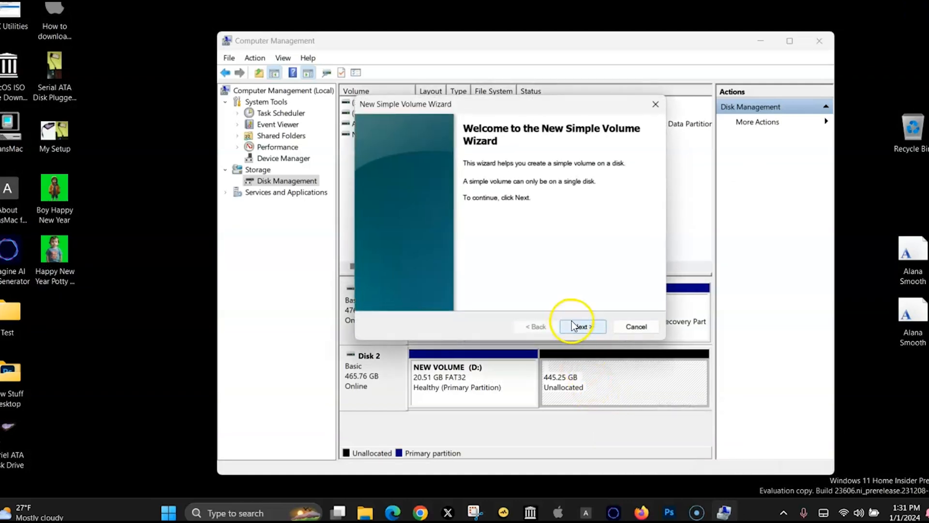
click(582, 326)
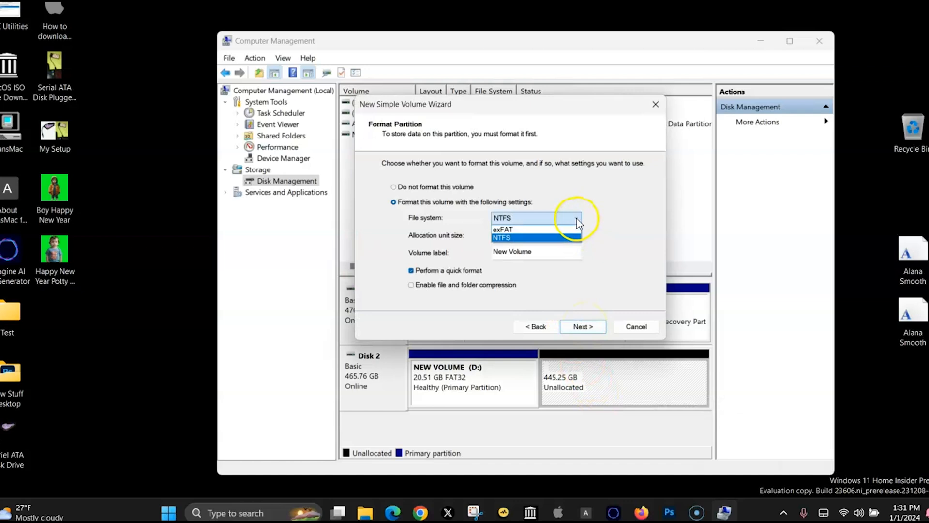
click(583, 327)
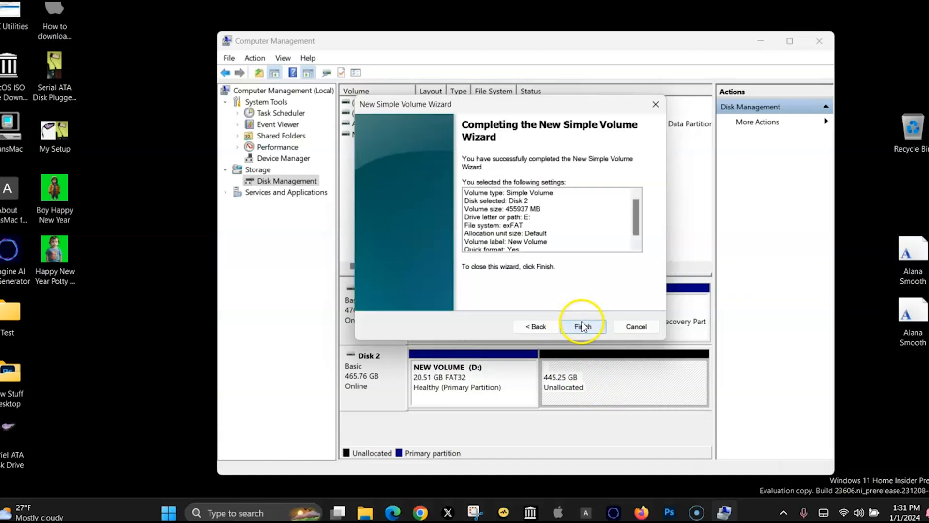
click(582, 327)
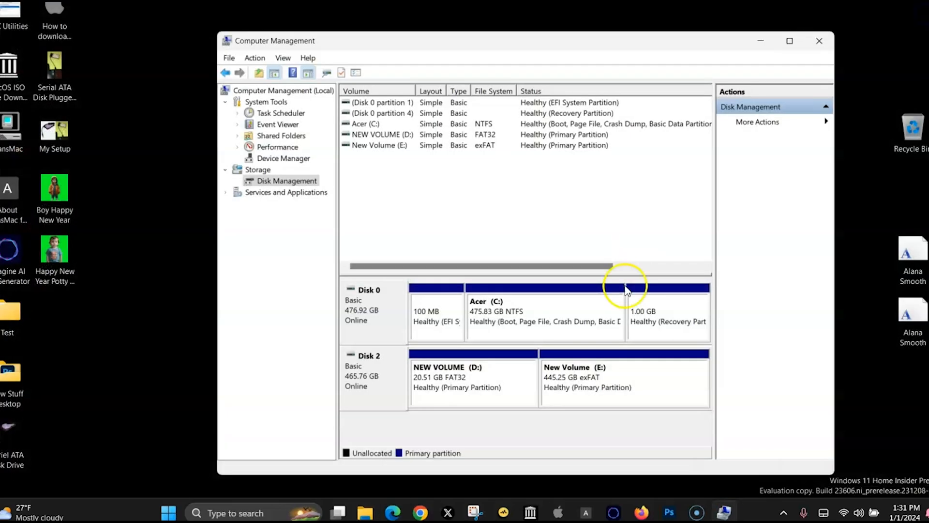
click(365, 513)
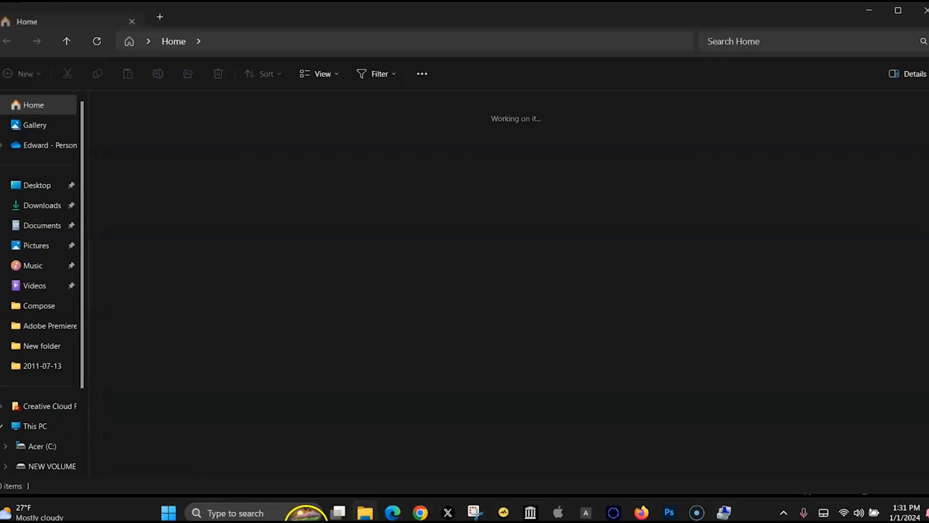
View This PC's drives showing NEW VOLUME (D:) at 20.4 GB and New Volume (E:) at 445 GB
click(35, 426)
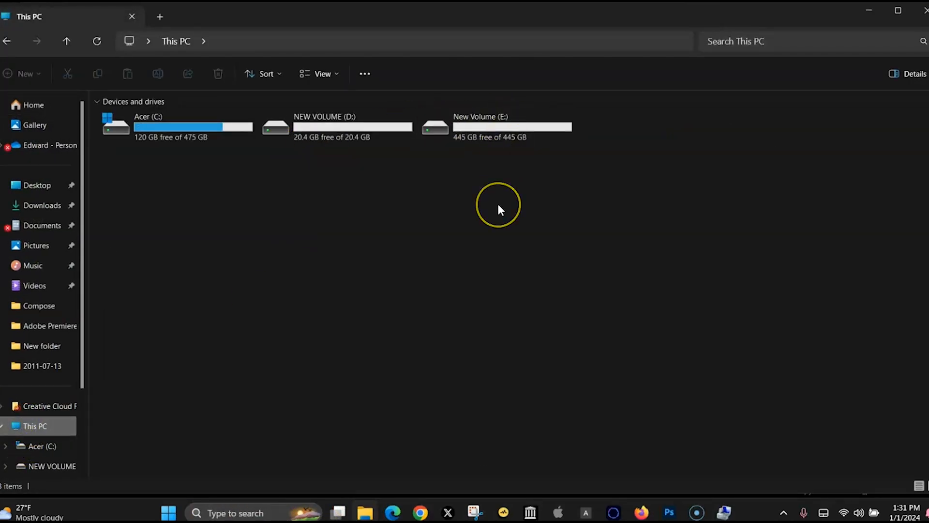
click(336, 126)
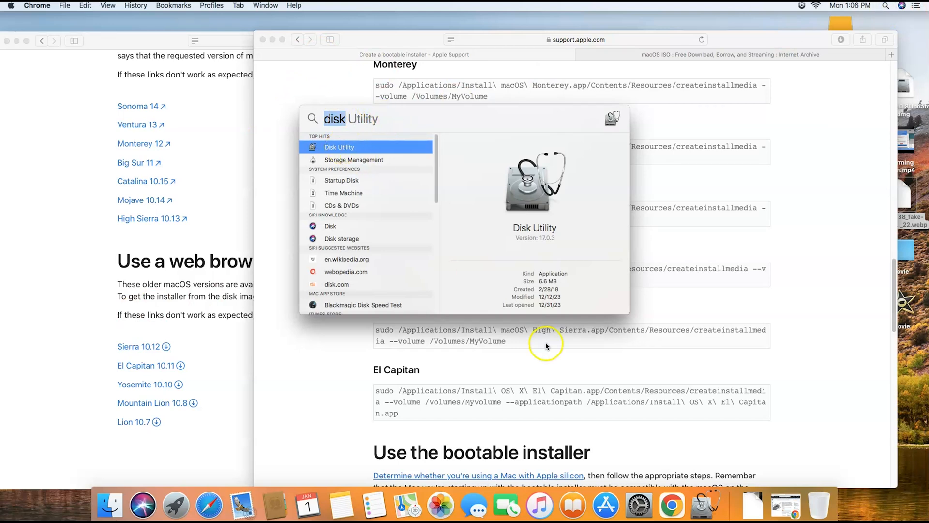
Launch Disk Utility from the Spotlight results
click(340, 146)
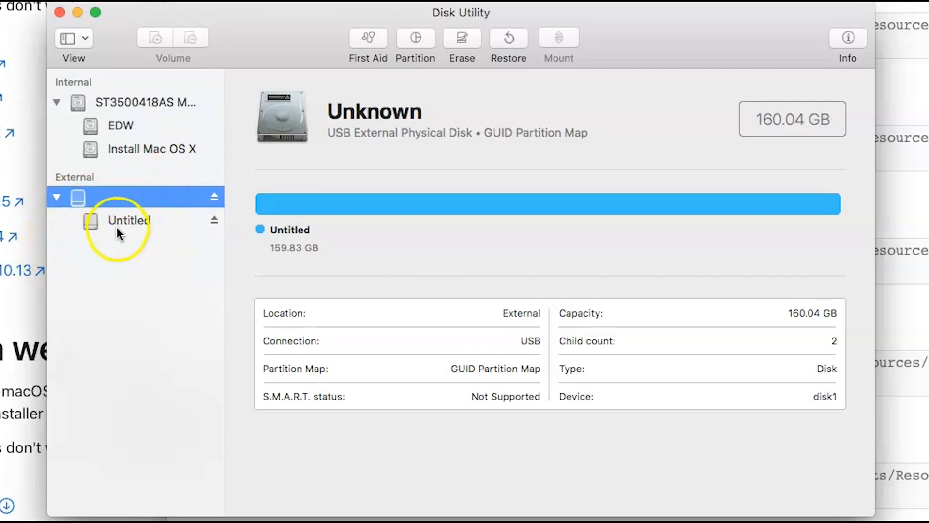
click(129, 219)
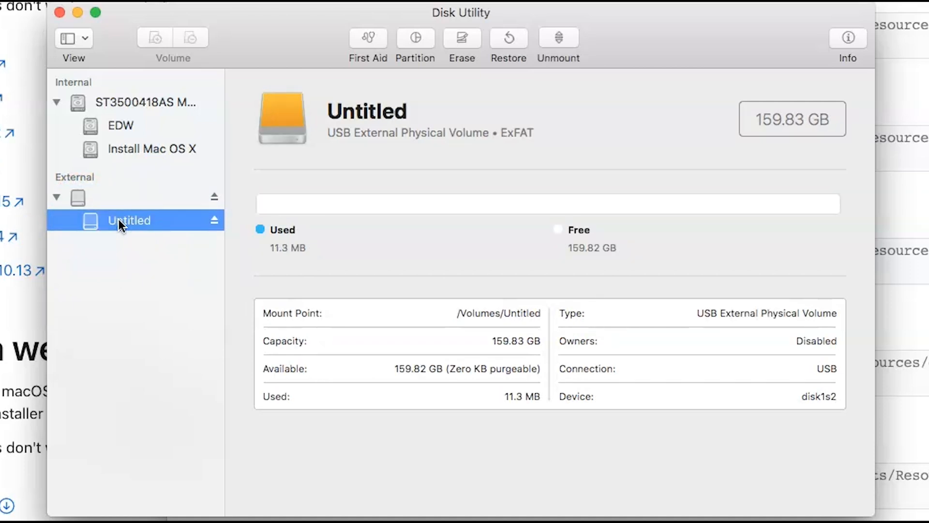
click(112, 198)
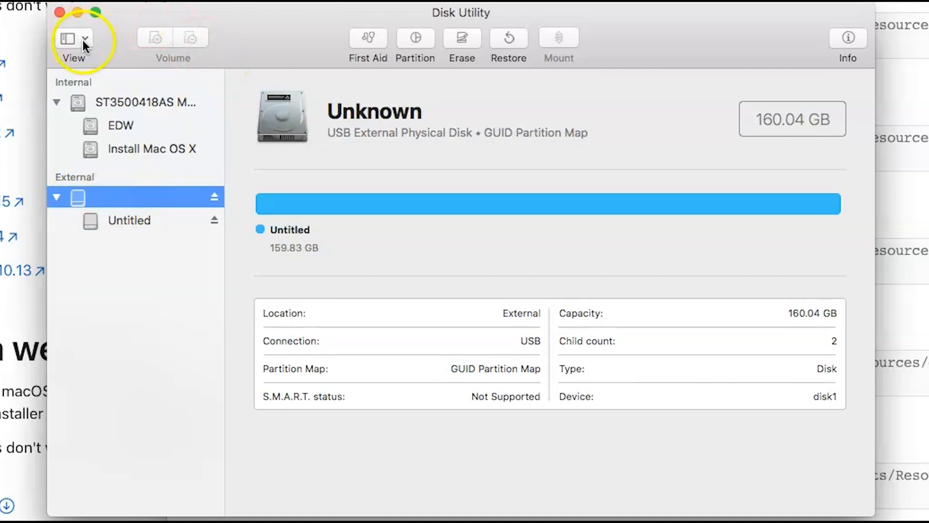
click(85, 37)
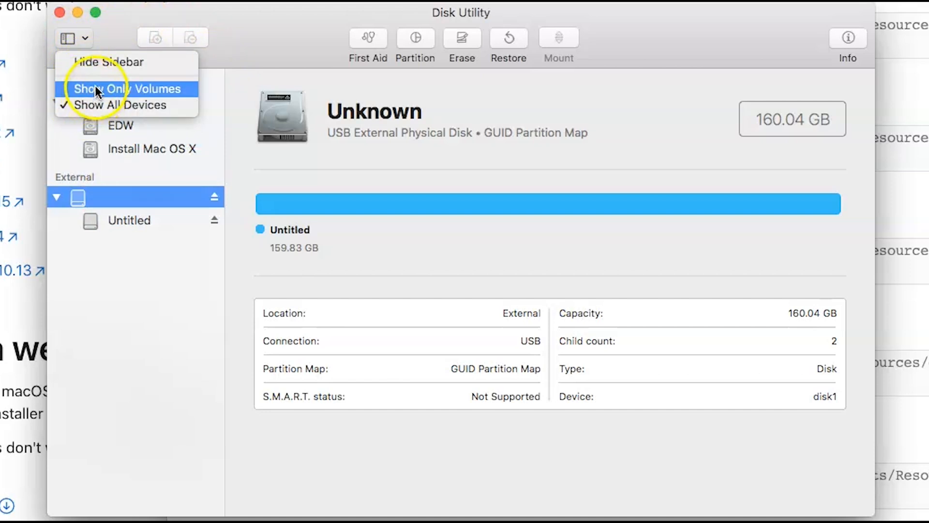
click(128, 88)
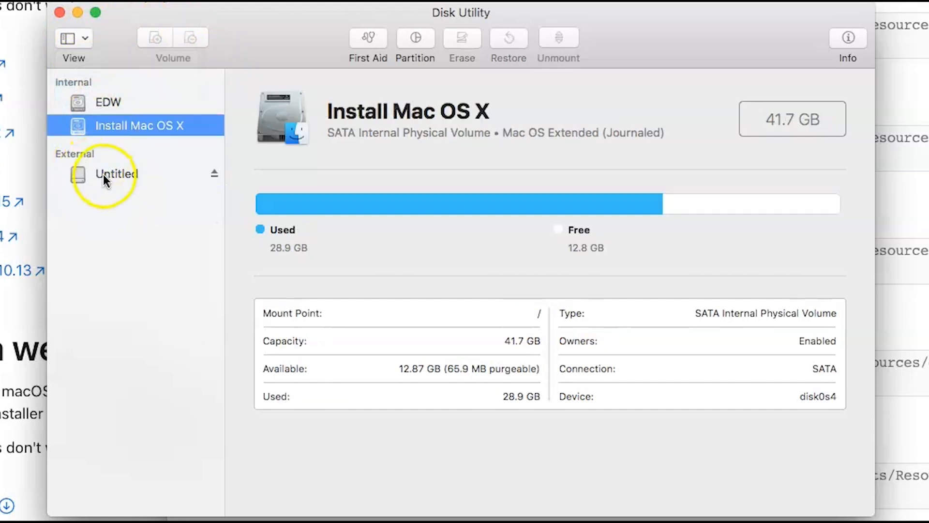
click(116, 173)
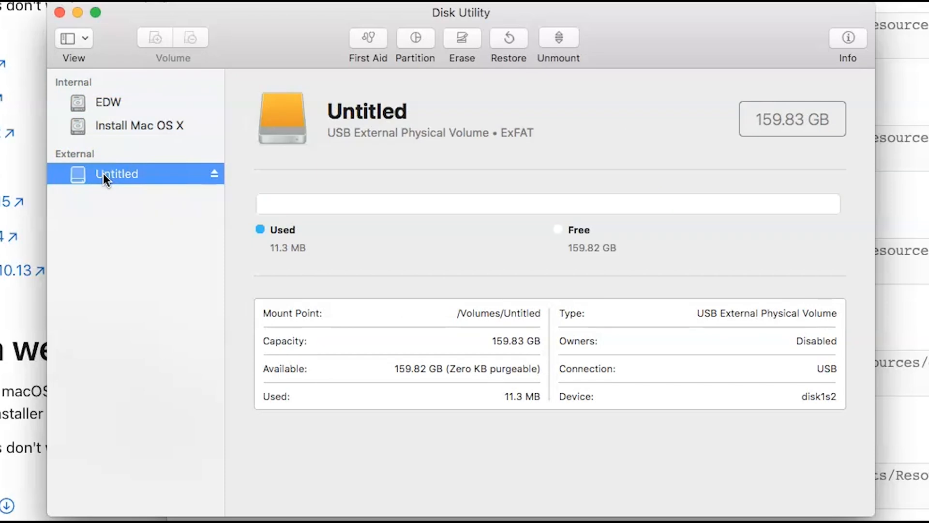
click(73, 39)
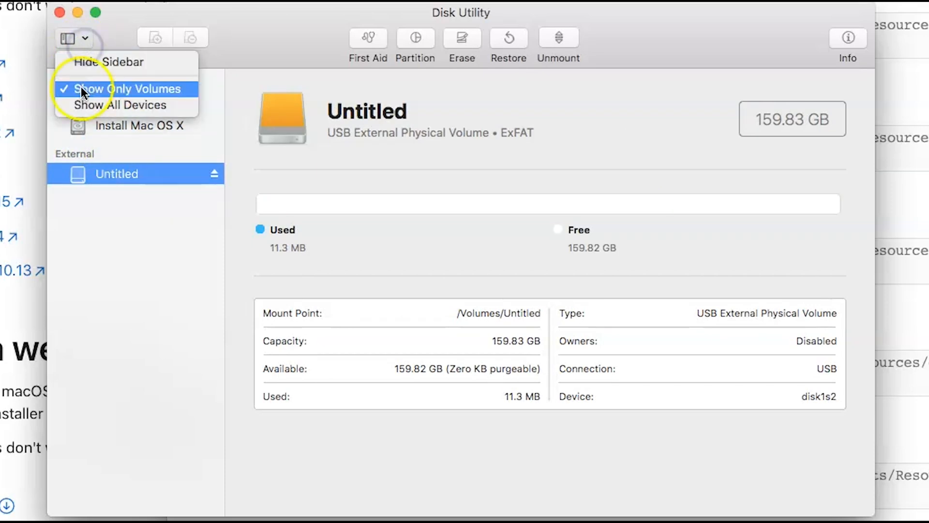
click(120, 104)
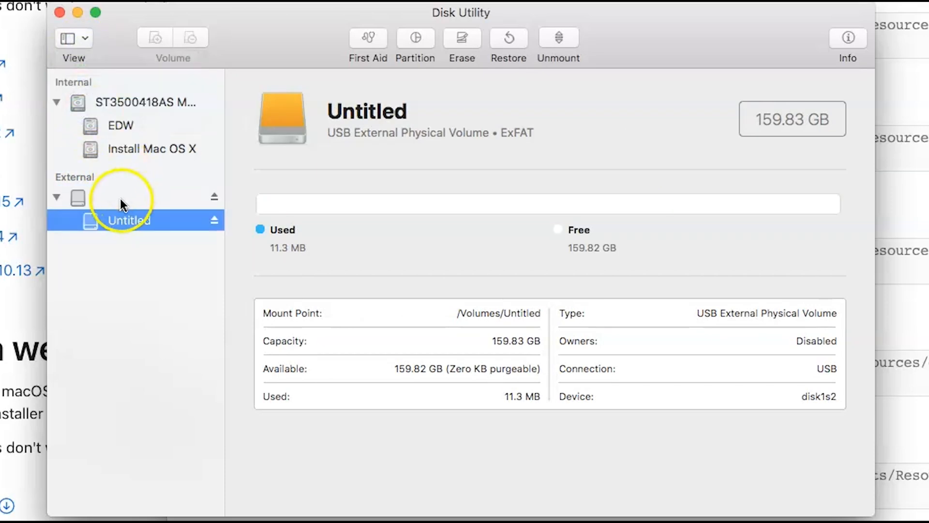
click(78, 197)
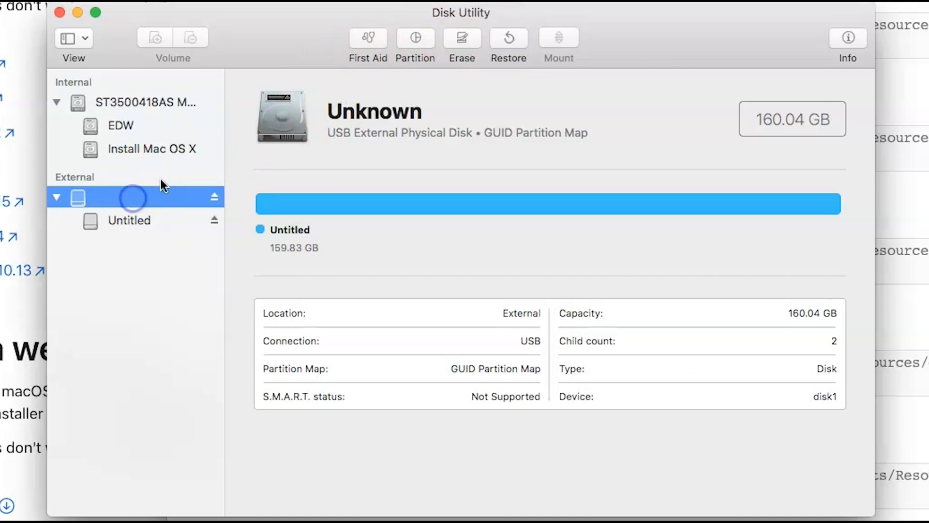
Erase the 160.04 GB external disk as ExFAT with a GUID Partition Map
click(461, 38)
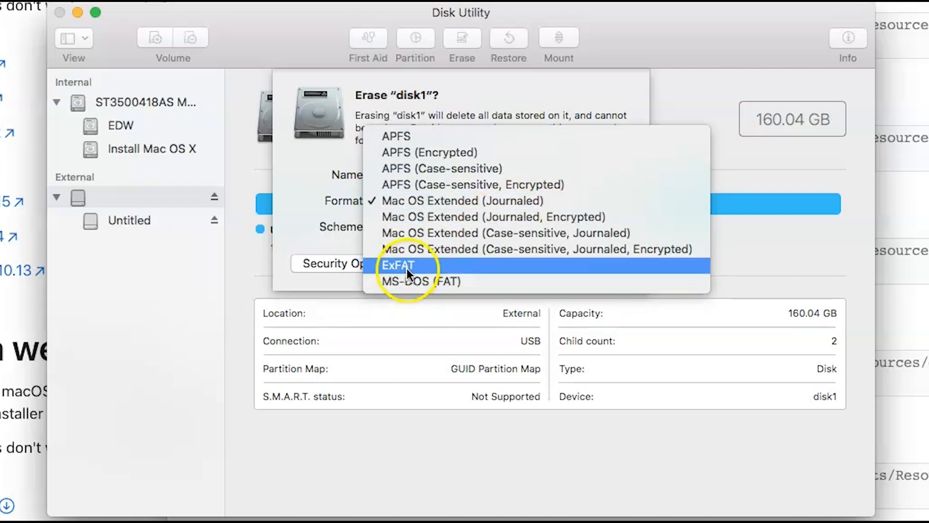
click(397, 265)
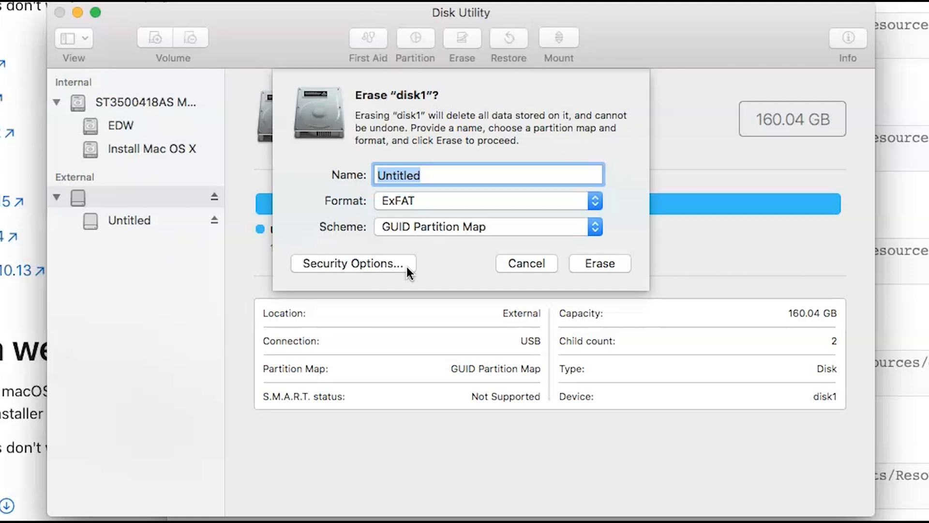
mouse_move(485, 231)
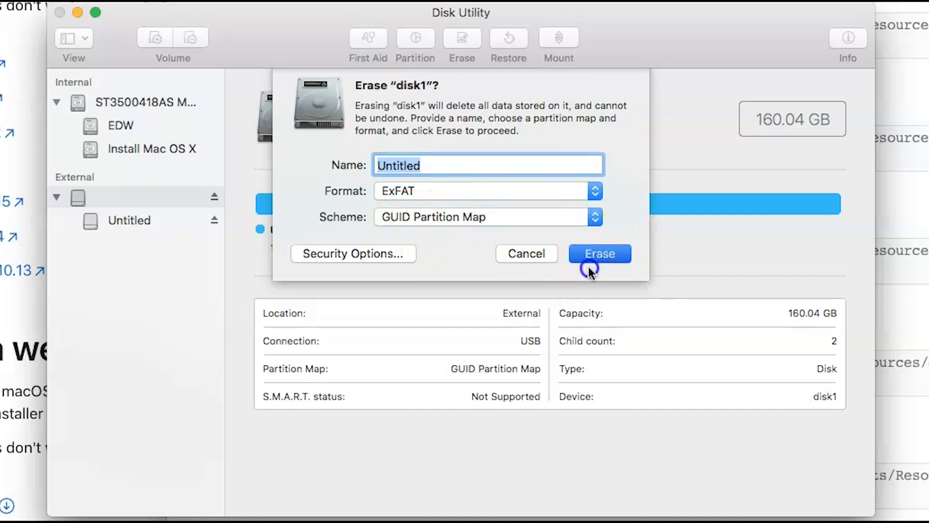
click(598, 252)
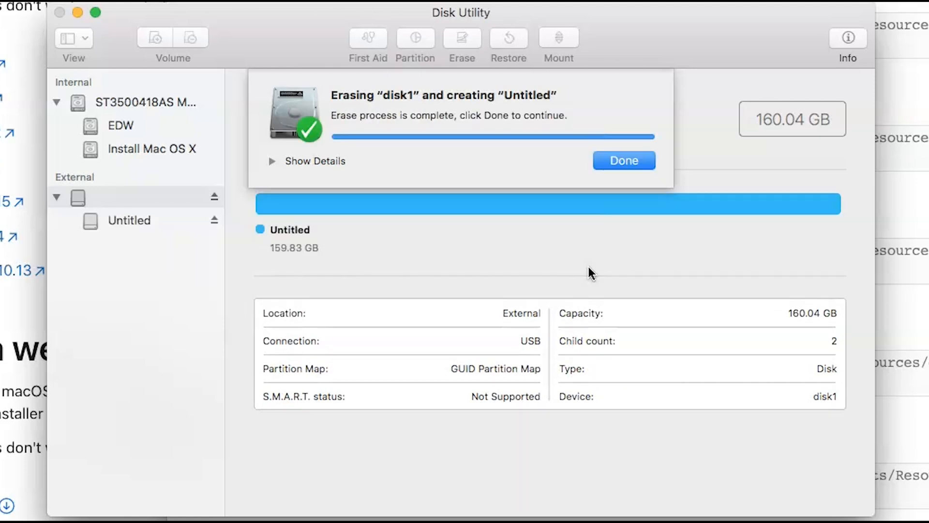
Decline Time Machine, dismiss the erase summary, and view the new Untitled ExFAT volume (159.83 GB)
click(624, 161)
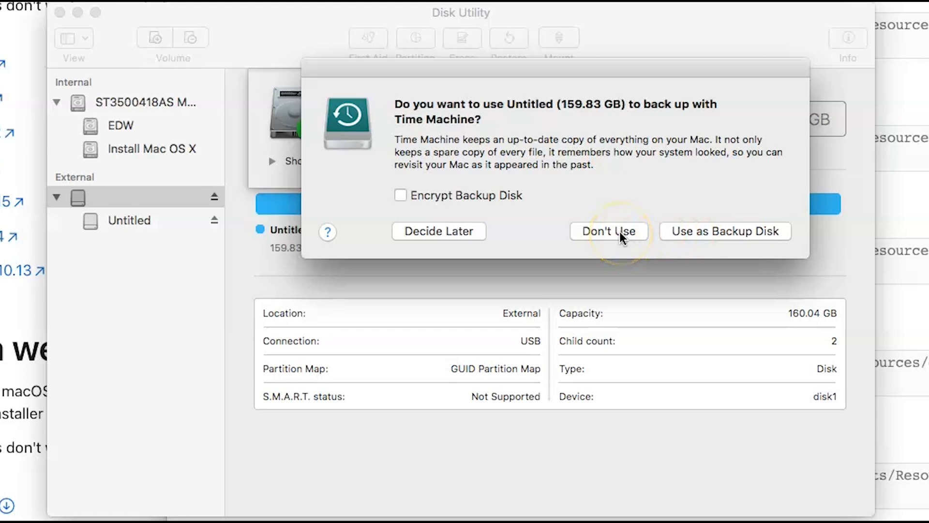
click(608, 231)
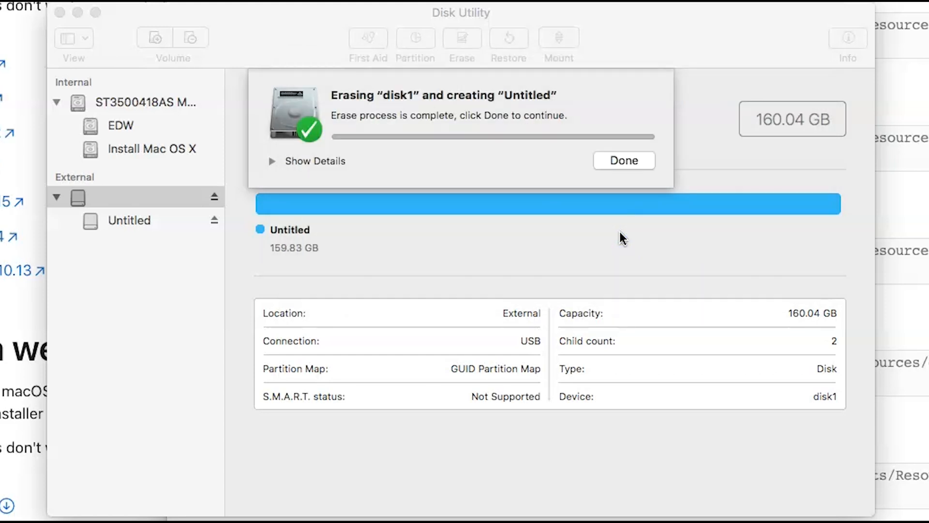
click(623, 160)
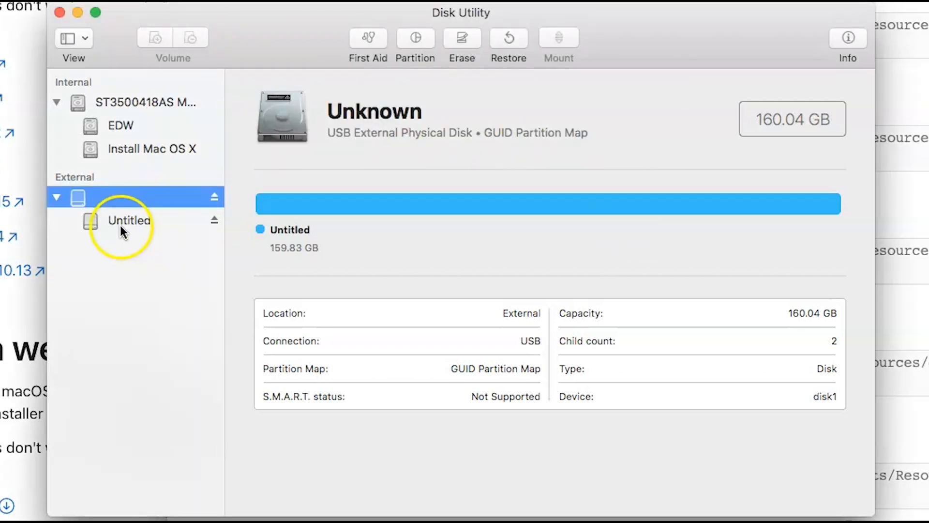
click(129, 221)
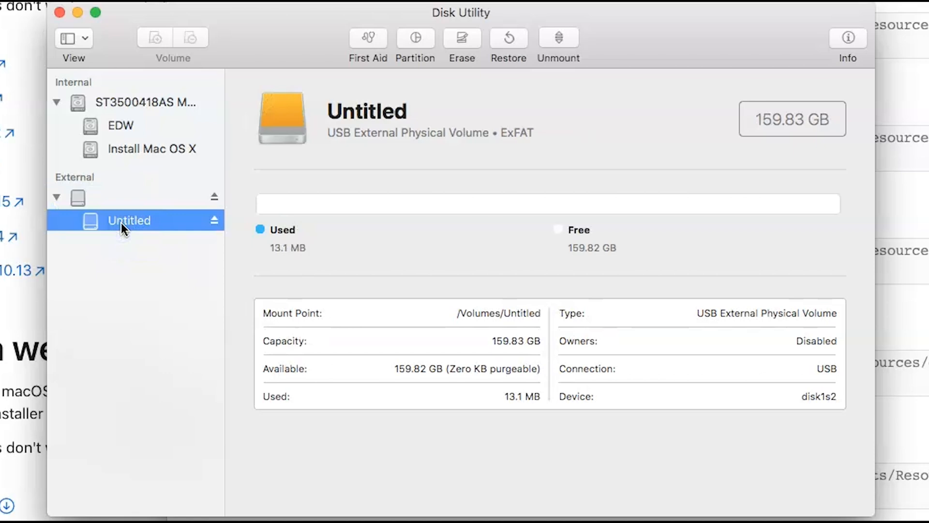
mouse_move(137, 231)
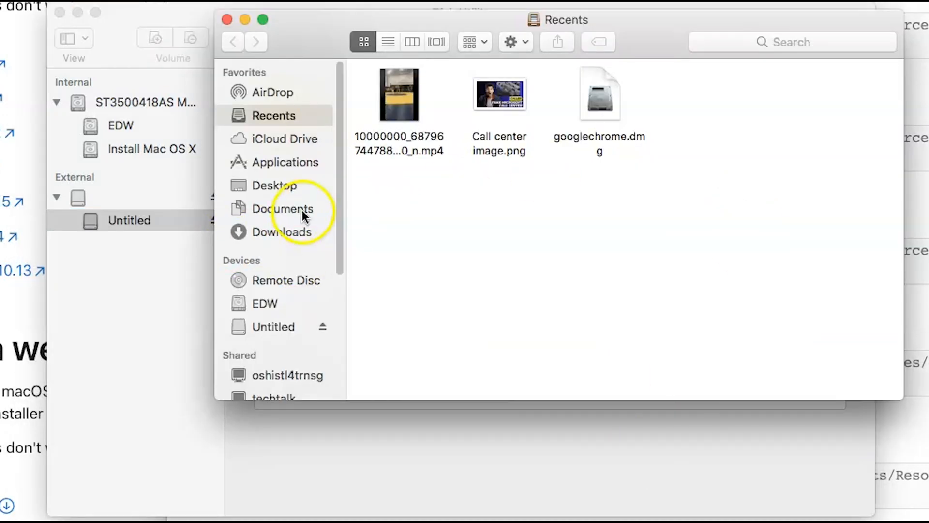
Confirm the Untitled drive is empty in Finder, rename the volume Storage, and select the external disk
click(273, 326)
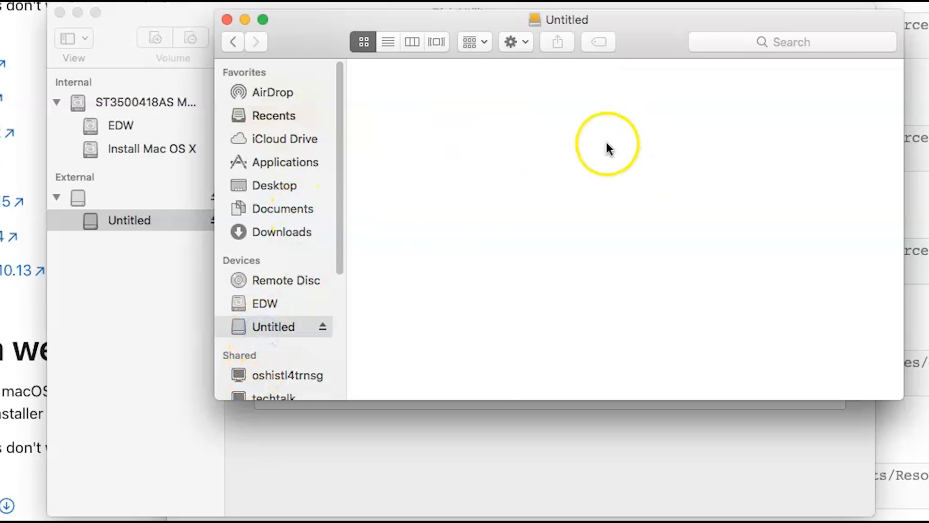
mouse_move(308, 92)
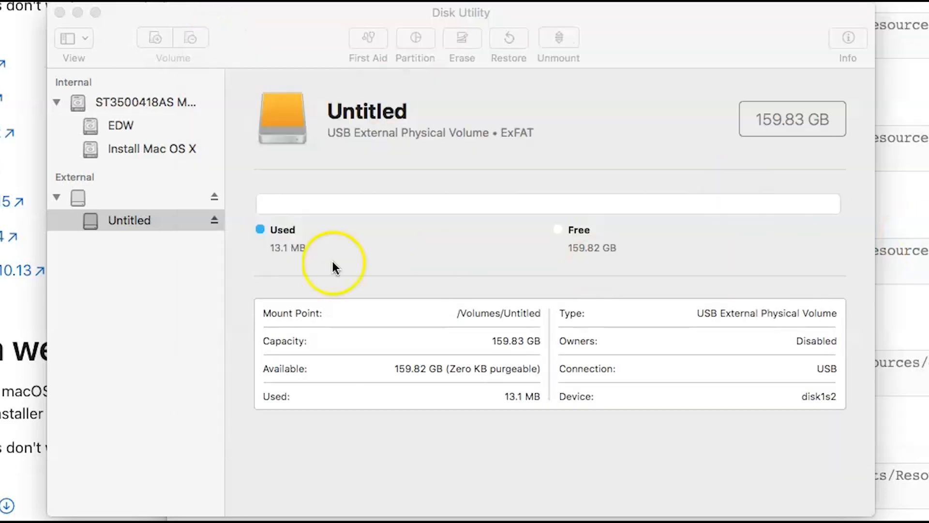
text(Storage)
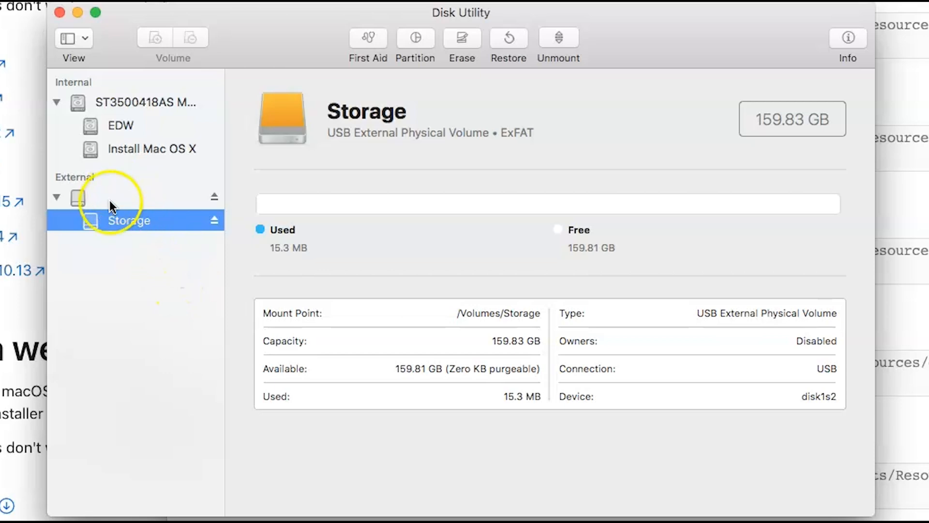
click(78, 198)
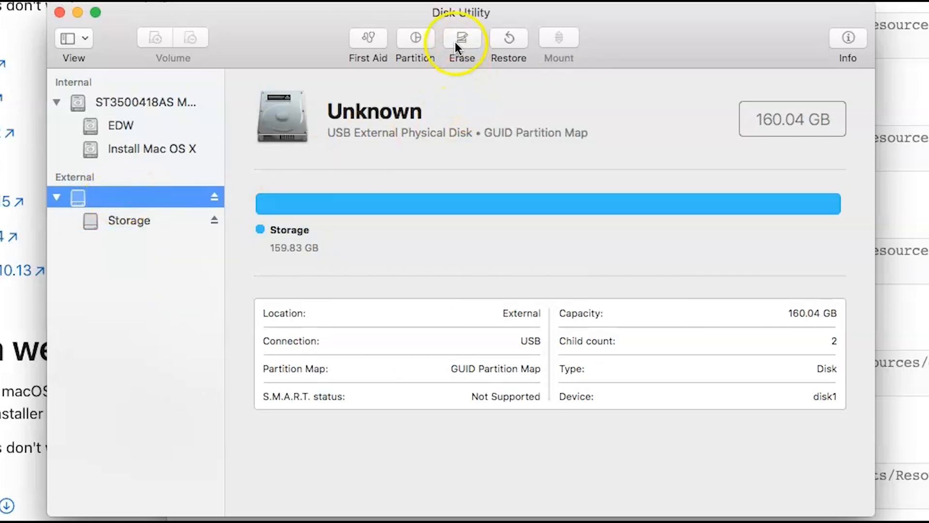
Erase the external disk as Mac OS Extended (Journaled) on GUID Partition Map, declining Time Machine
click(462, 38)
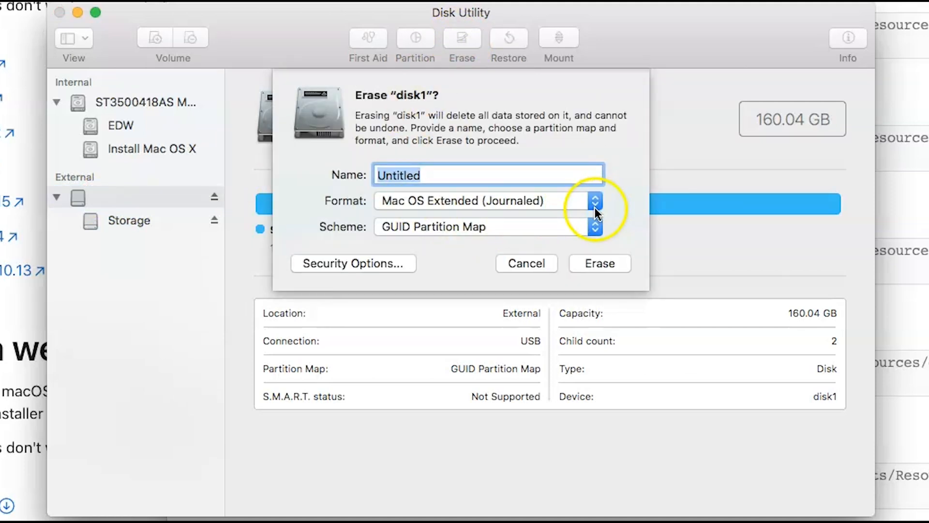
click(594, 201)
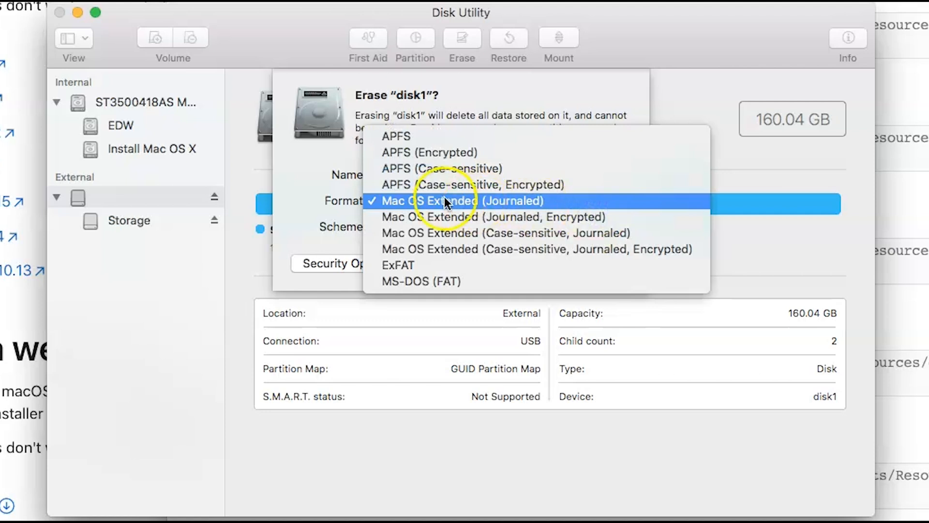
mouse_move(402, 207)
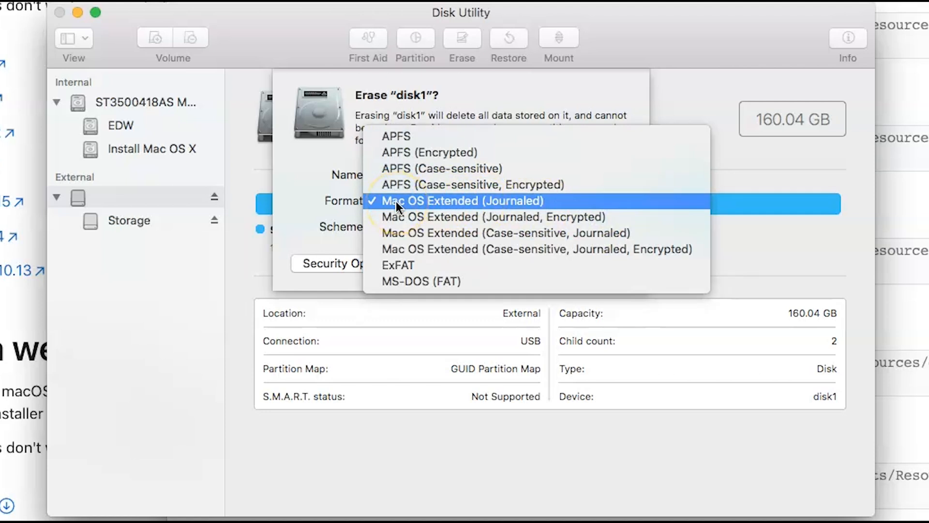
click(460, 201)
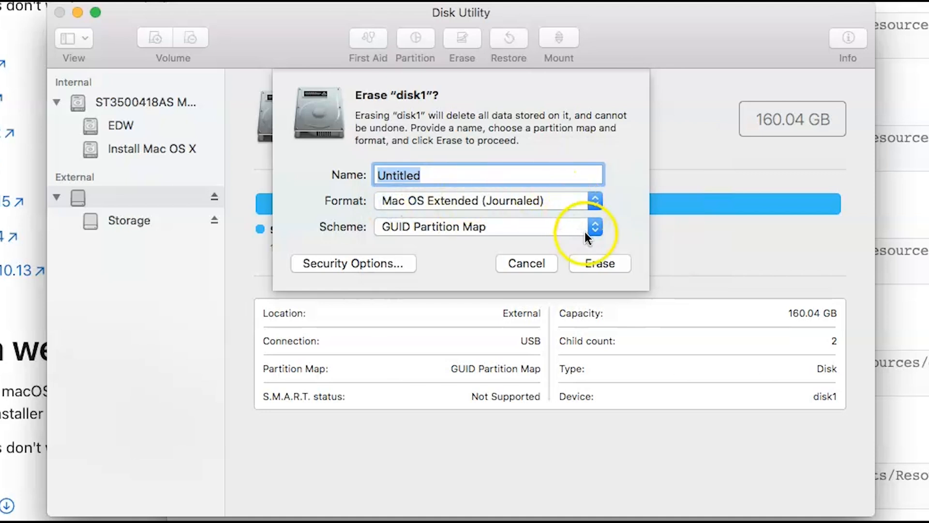
click(595, 227)
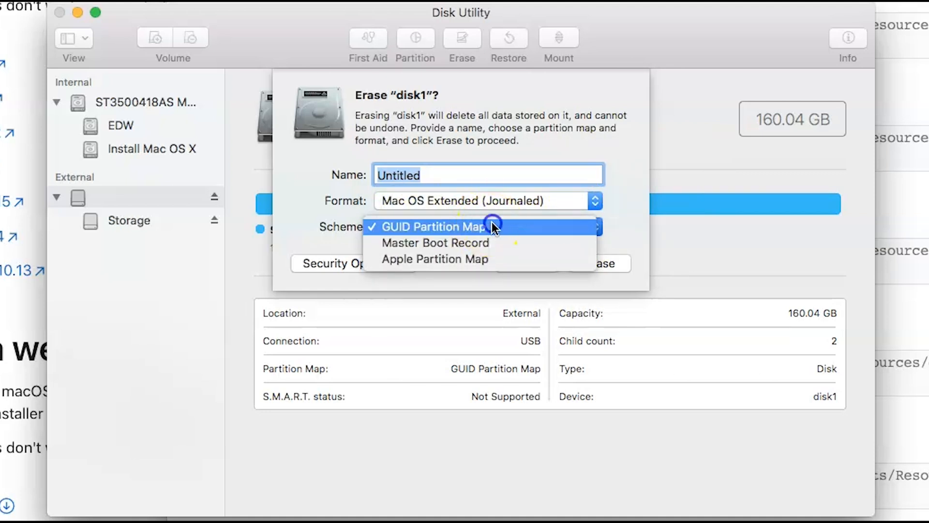
click(435, 227)
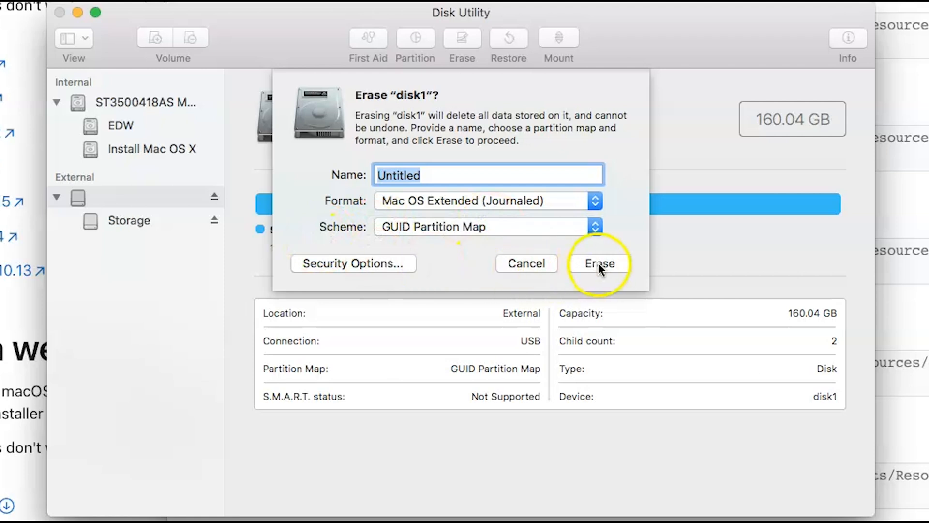
click(598, 264)
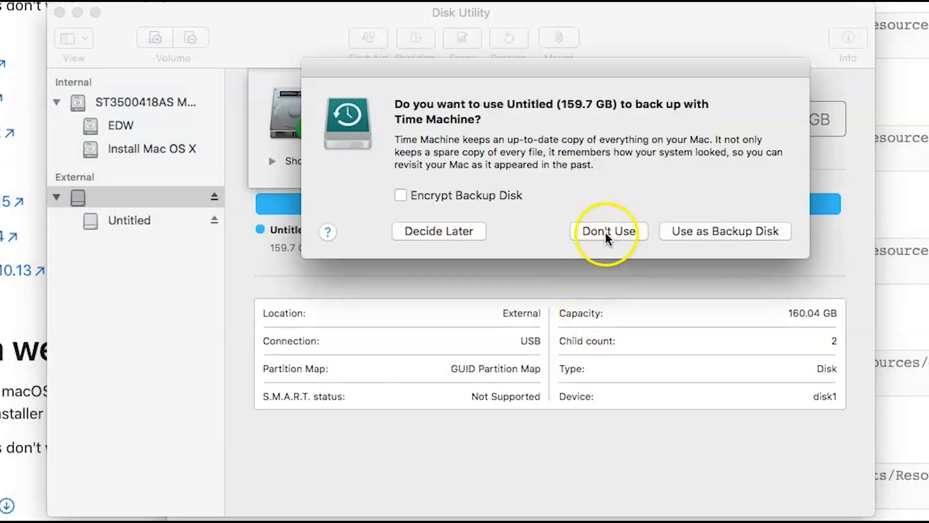
click(607, 232)
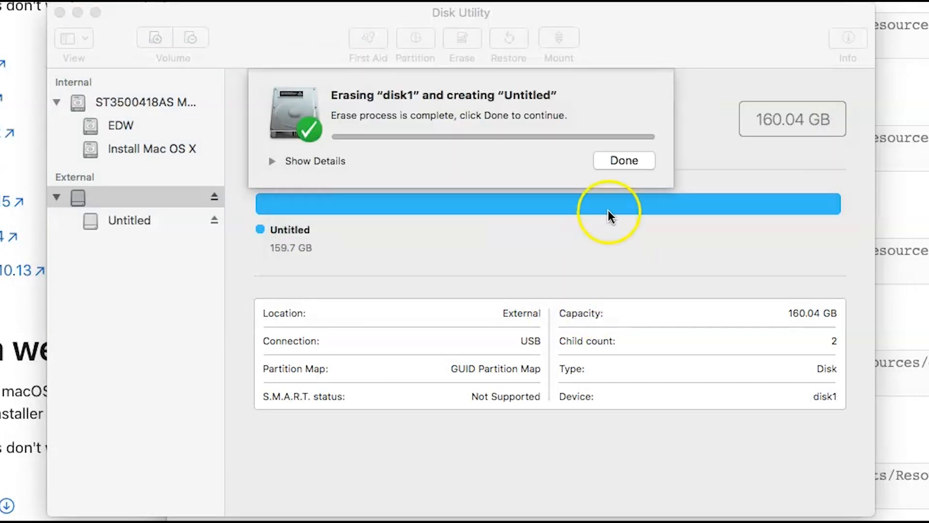
click(622, 160)
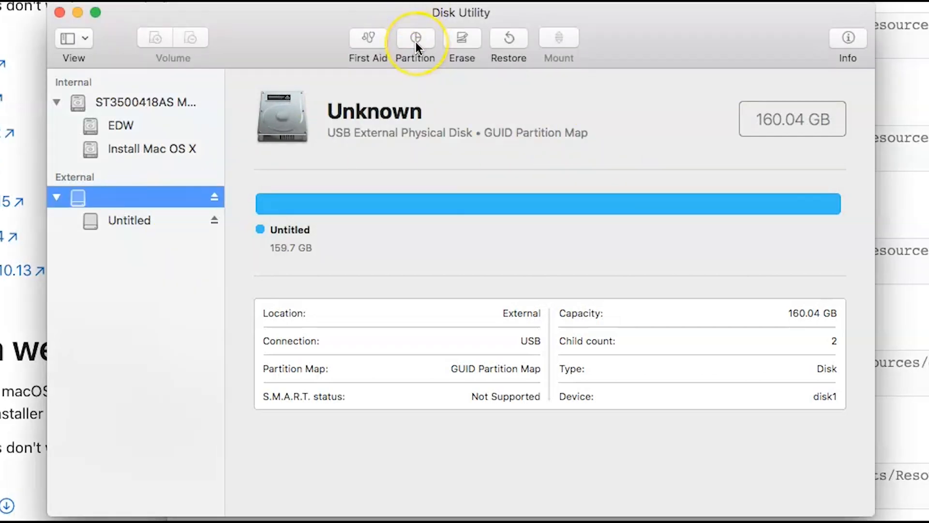
Split the external disk into six equal ~26.6 GB partitions and apply the layout
click(415, 38)
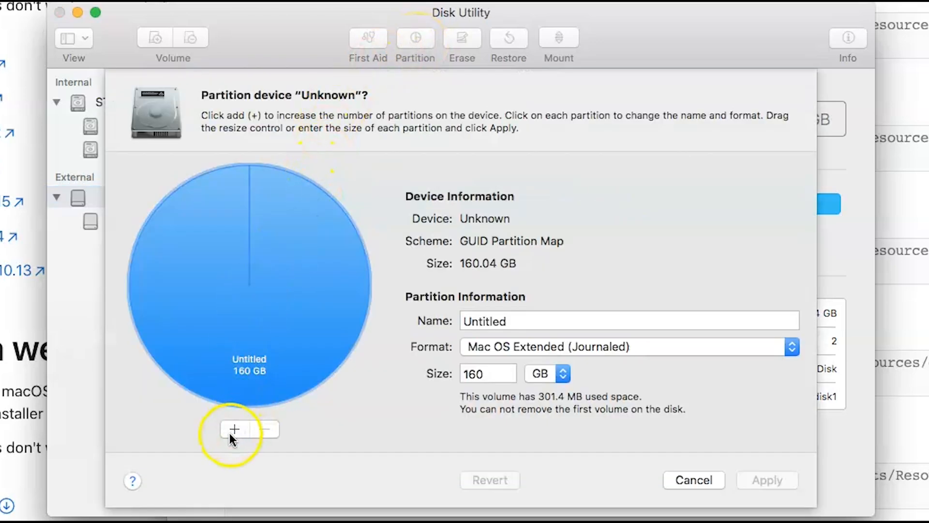
click(233, 429)
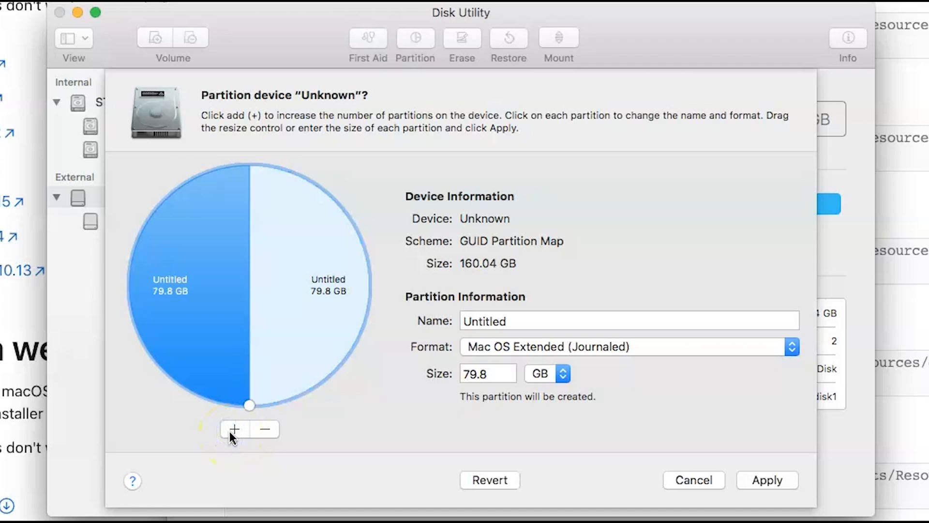
click(233, 429)
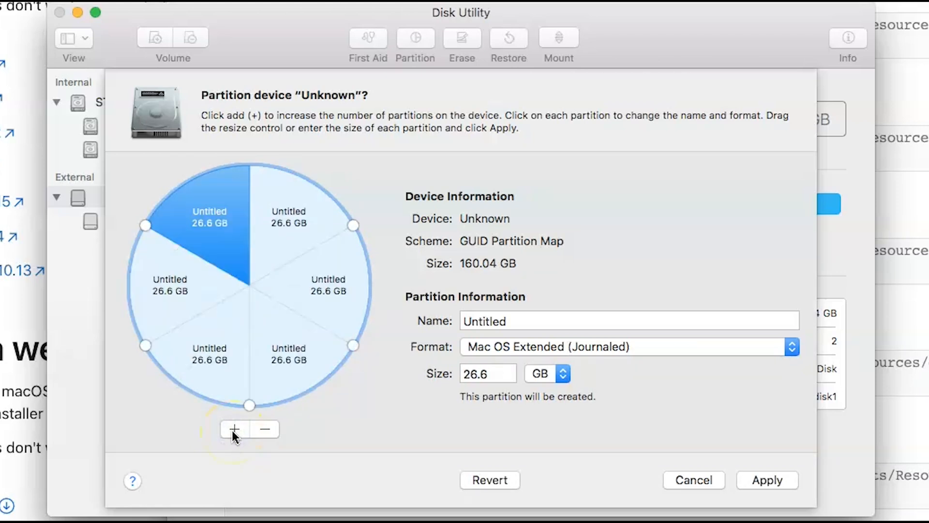
mouse_move(290, 412)
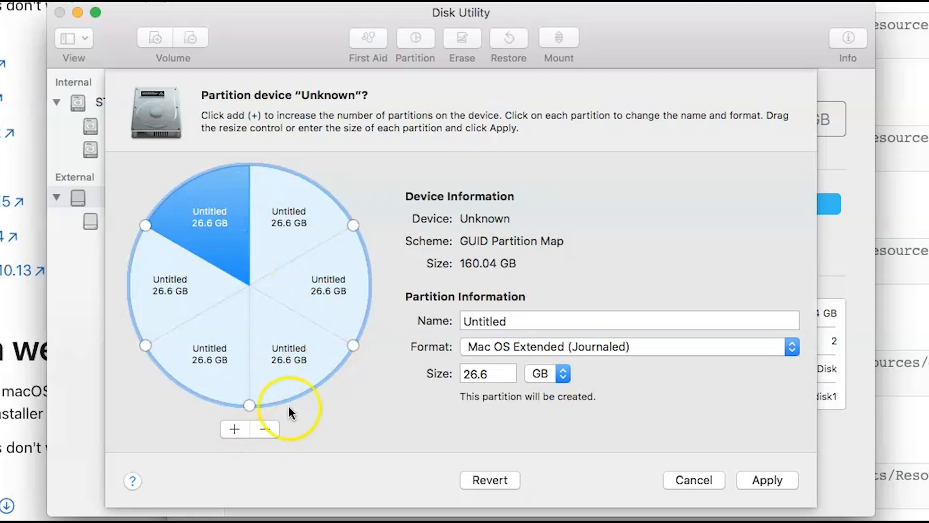
mouse_move(207, 324)
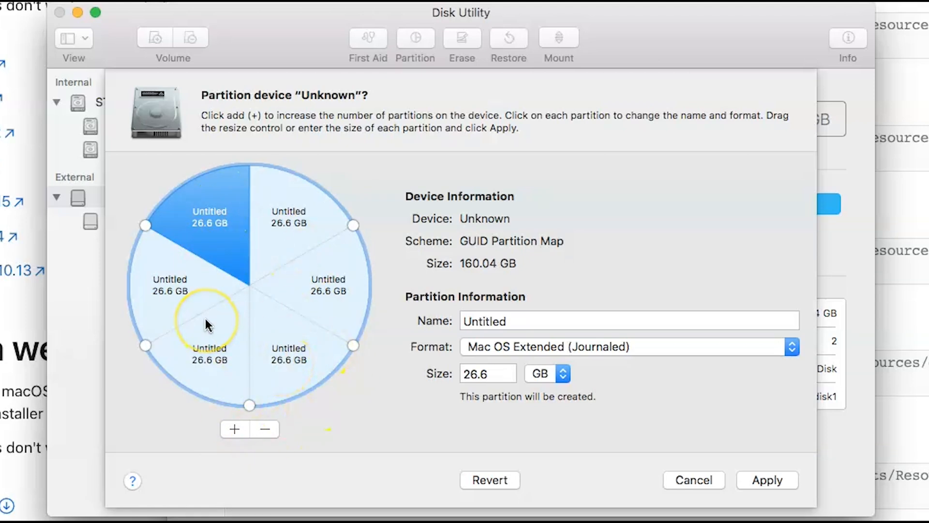
mouse_move(311, 341)
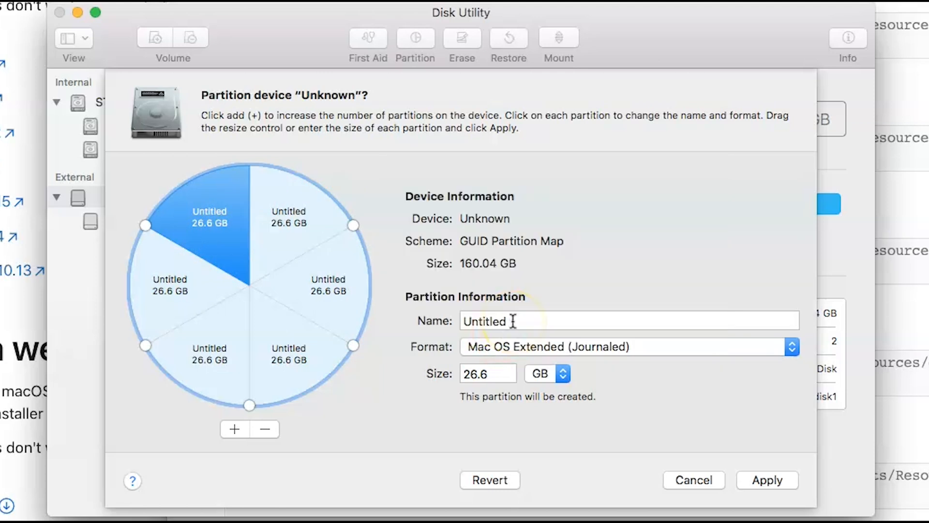
click(767, 480)
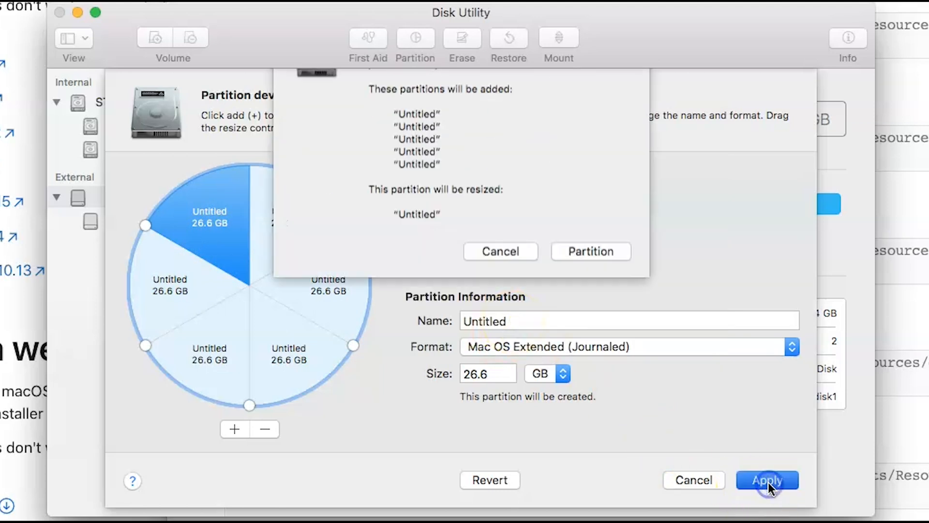
click(767, 479)
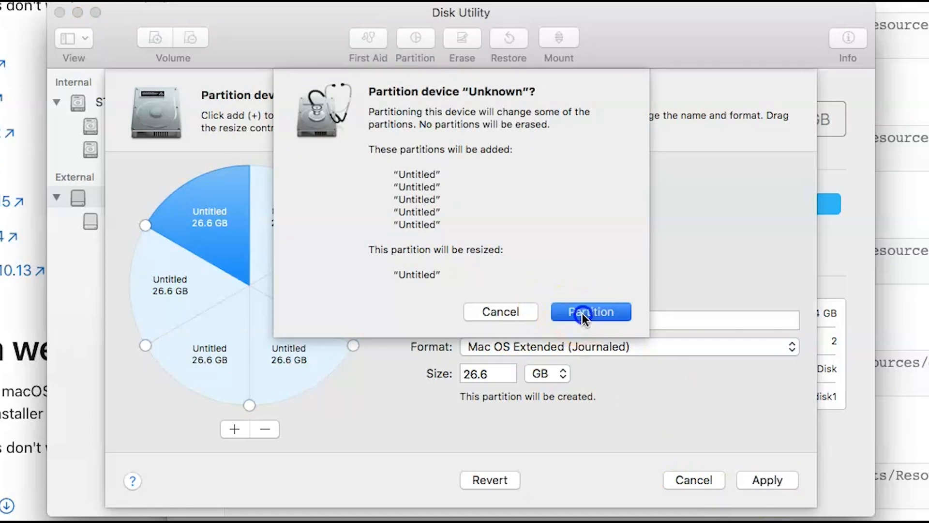
click(590, 311)
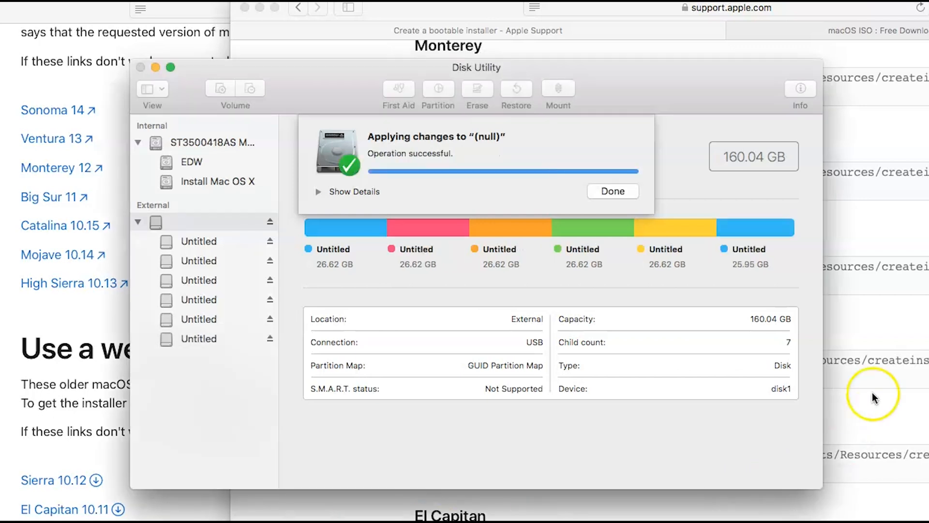
Dismiss the successful partitioning report showing six Untitled volumes
click(612, 191)
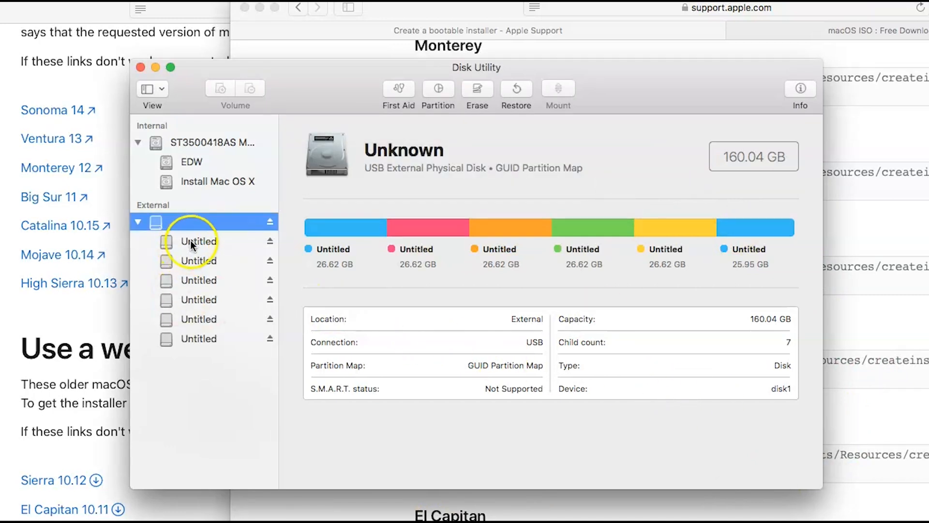
Select the first 26.62 GB partition and start naming it highsierra
click(199, 241)
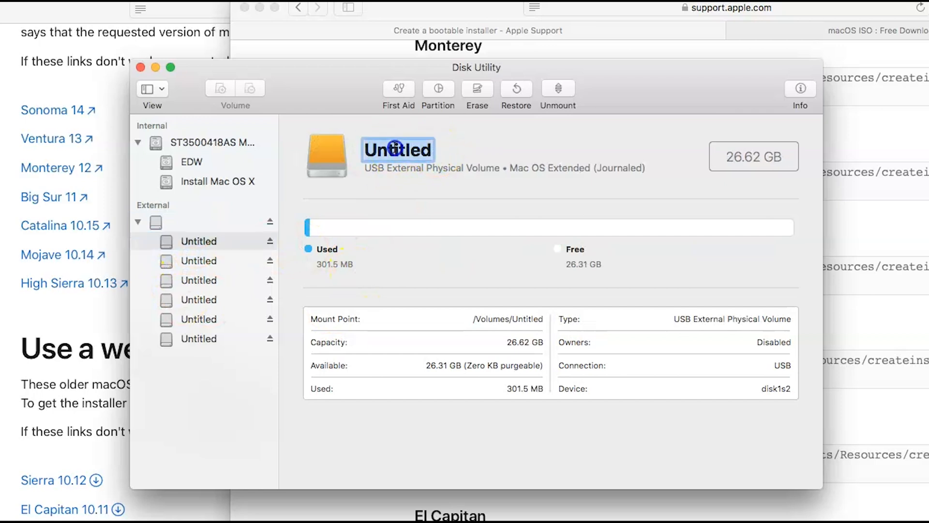
text(HighSierr)
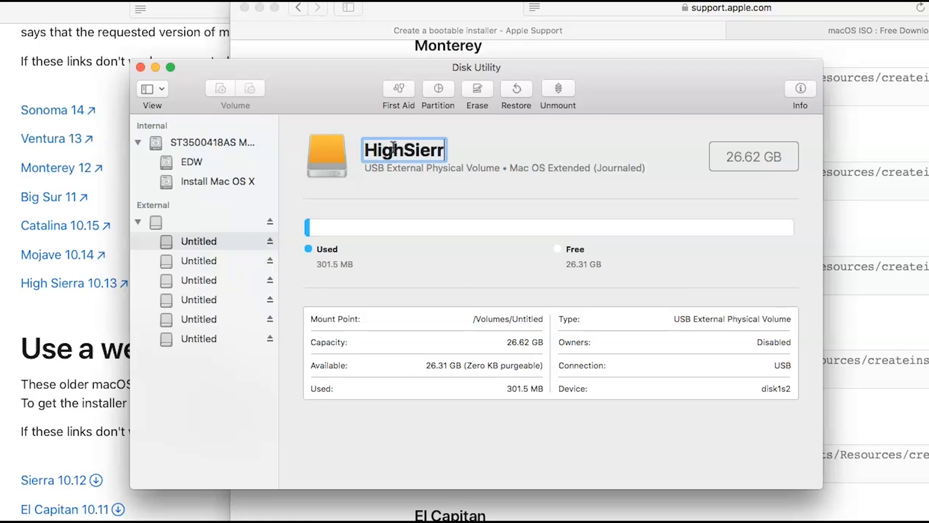
text(a)
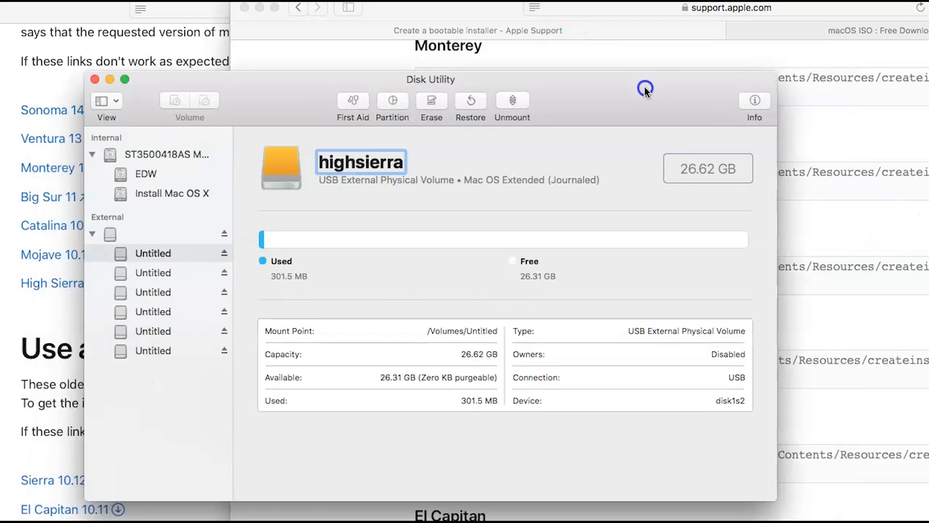
mouse_move(158, 155)
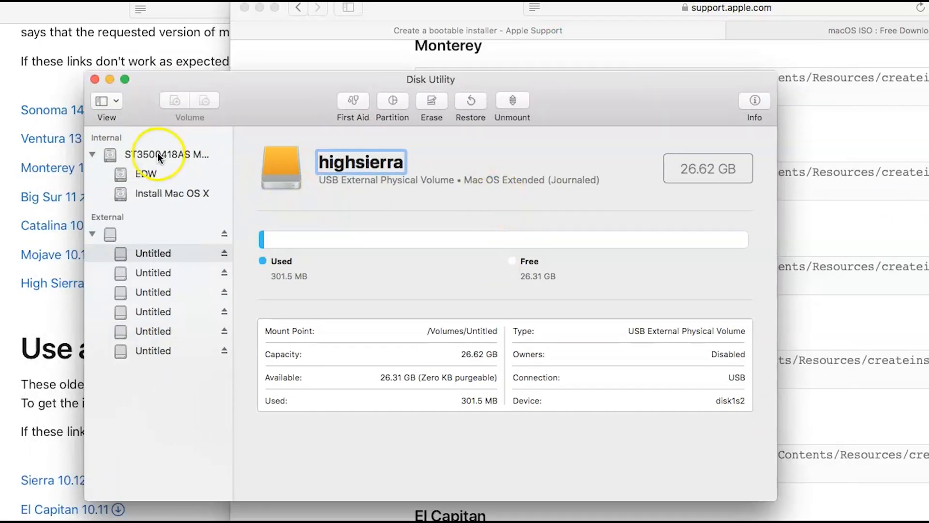
mouse_move(278, 96)
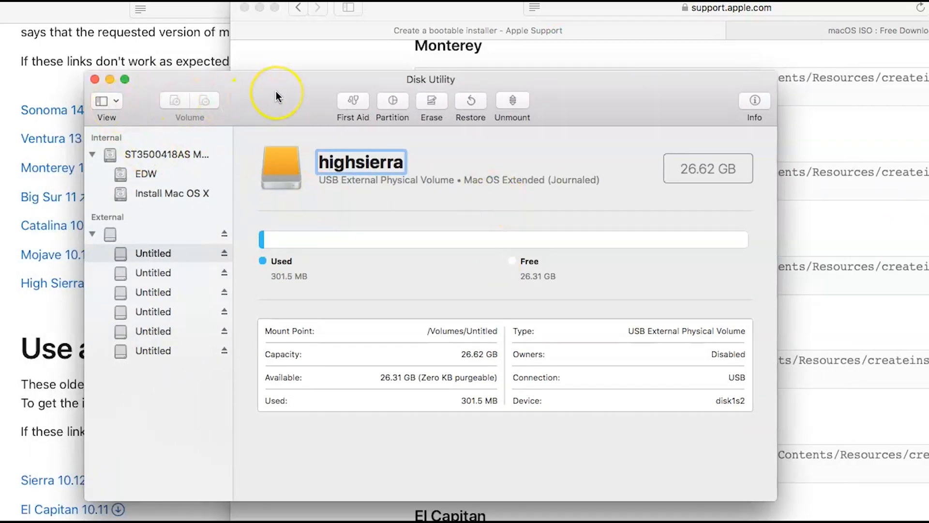